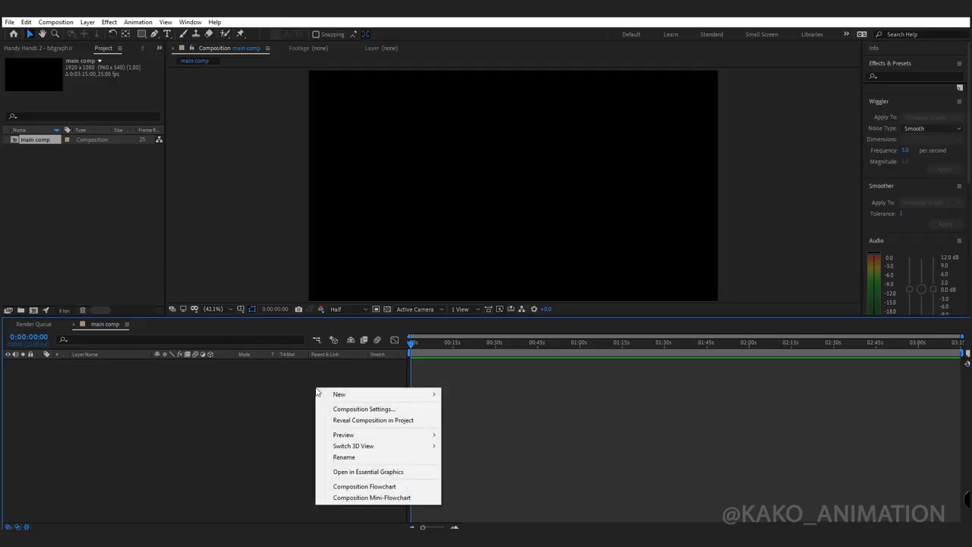
- Add a pink solid as the main comp's background
{"action": "left_click", "coordinate": [339, 393]}
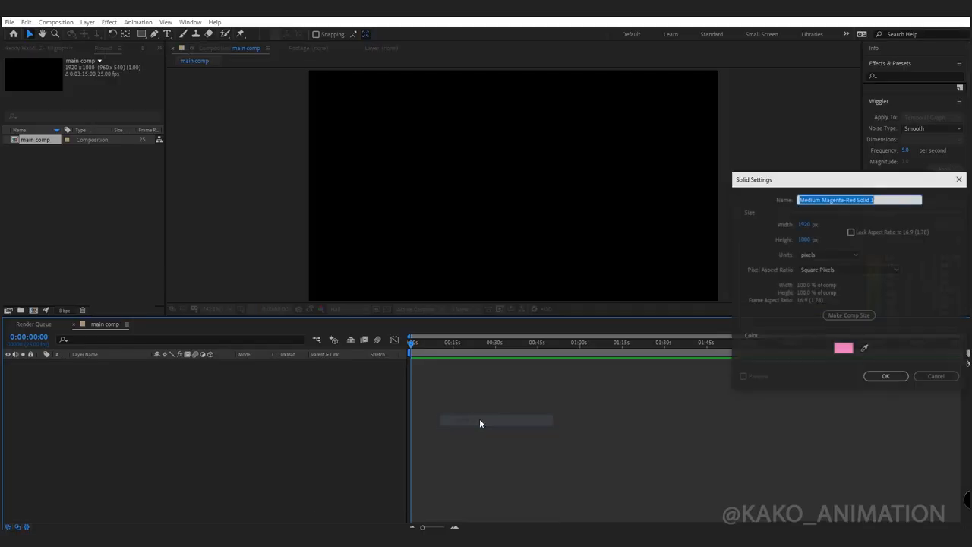
{"action": "left_click", "coordinate": [842, 347]}
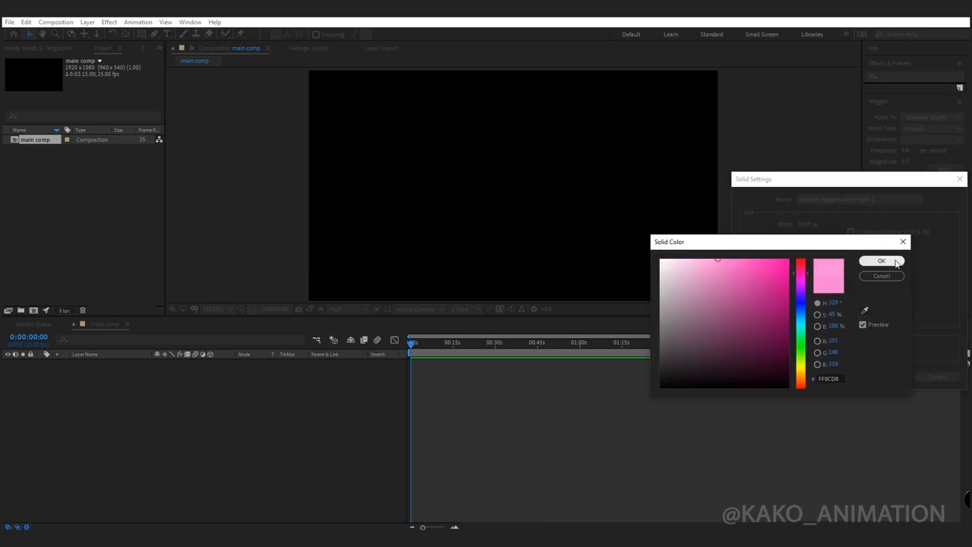
{"action": "left_click", "coordinate": [881, 261]}
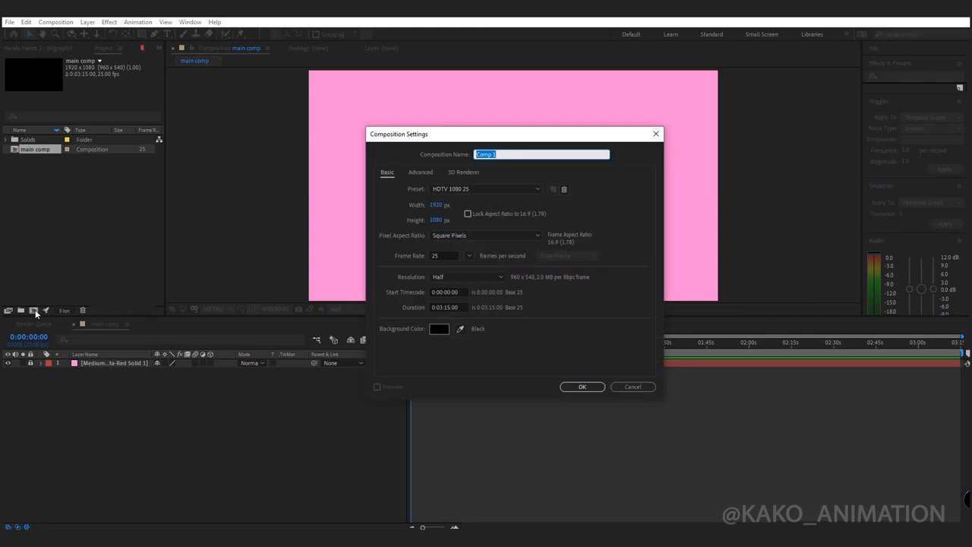
- Create a new 500×500 composition named side
{"action": "type", "text": "500"}
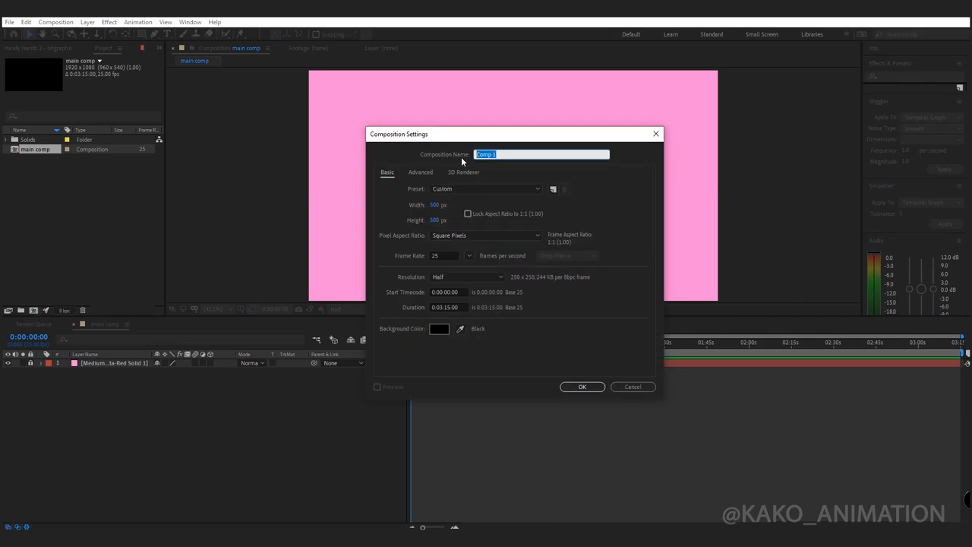
{"action": "type", "text": "side"}
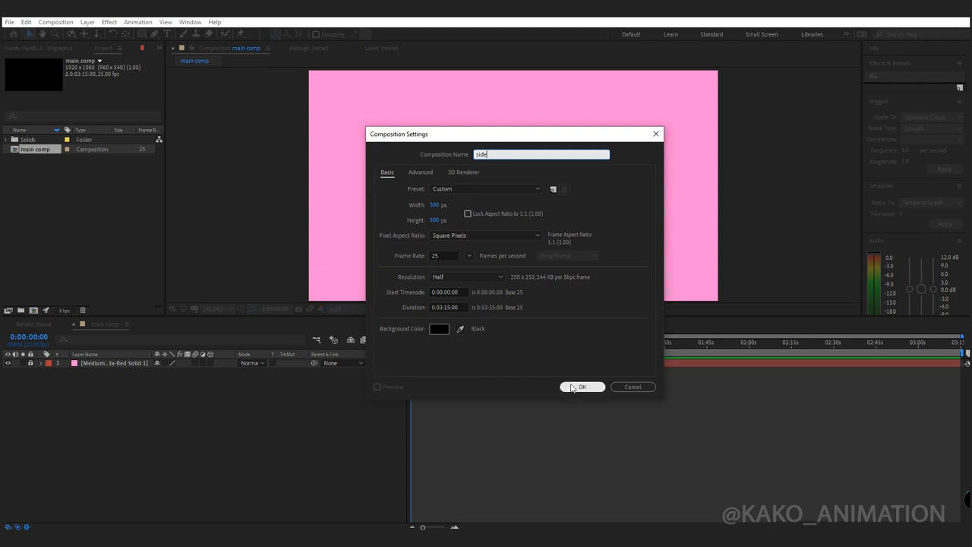
{"action": "left_click", "coordinate": [582, 387]}
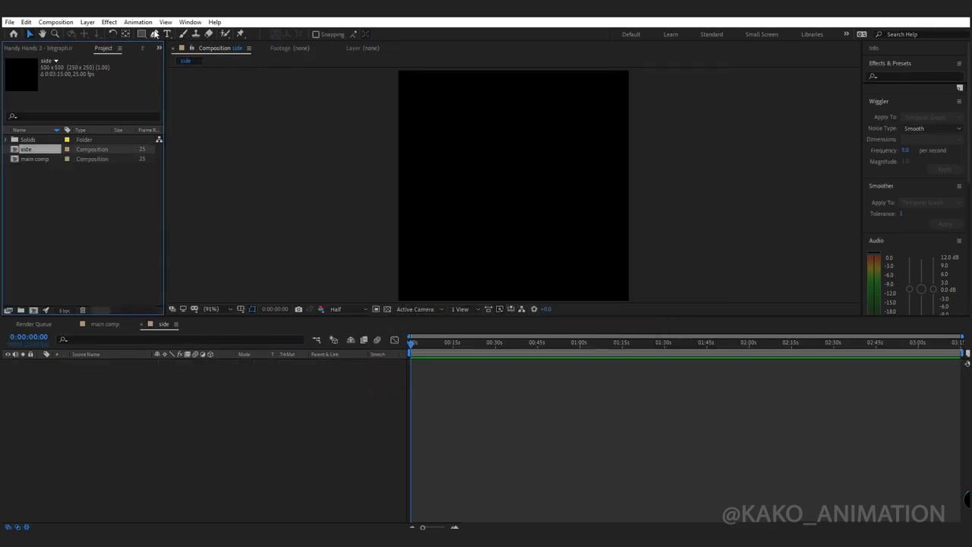
- Draw a white rectangle in the side comp and enlarge it to cover the whole frame
{"action": "left_click_drag", "start_coordinate": [398, 70], "coordinate": [520, 240]}
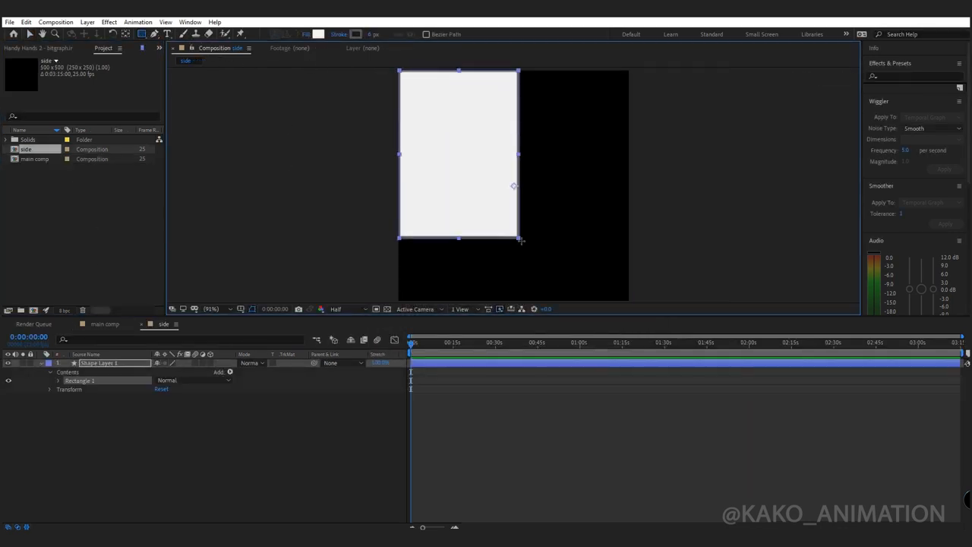
{"action": "left_click_drag", "start_coordinate": [520, 240], "coordinate": [627, 301]}
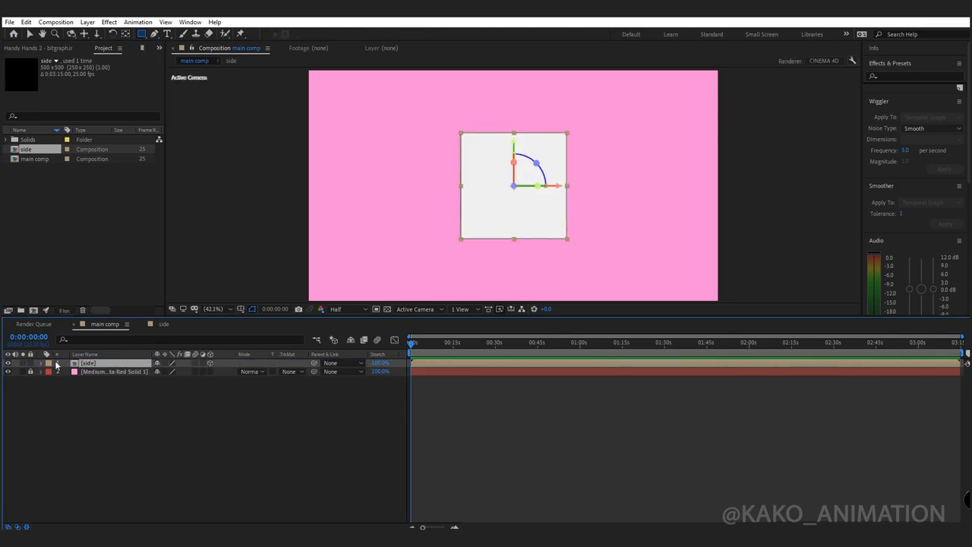
- Reveal the side layer's transform and duplicate the layer with Ctrl+D
{"action": "left_click", "coordinate": [49, 363]}
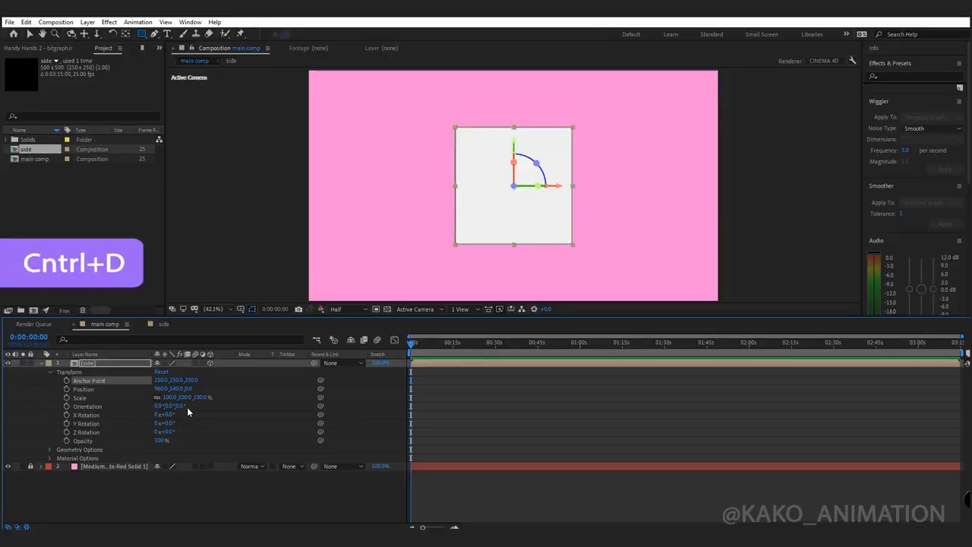
{"action": "key", "text": "ctrl+d"}
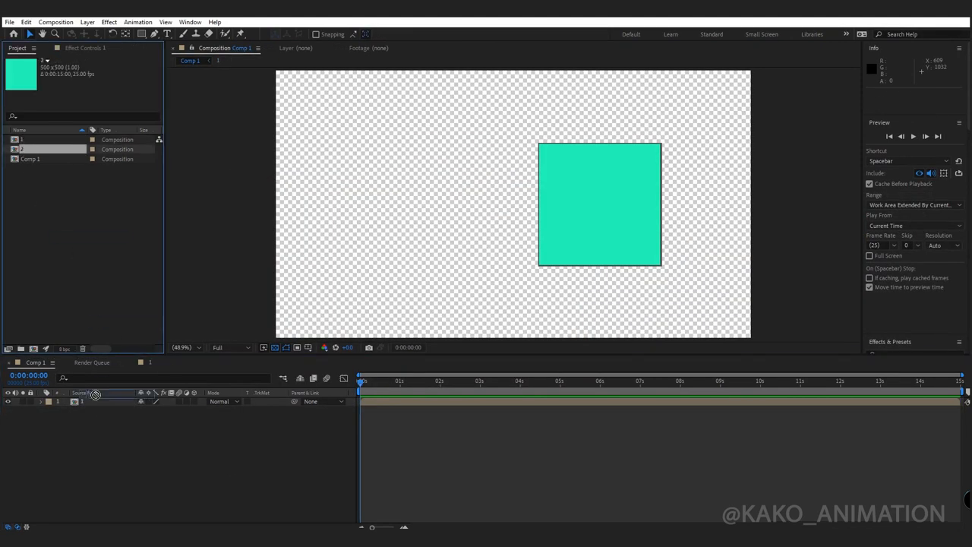
- Return to the main comp showing the side and side 2 layers stacked
{"action": "left_click_drag", "start_coordinate": [598, 203], "coordinate": [413, 204]}
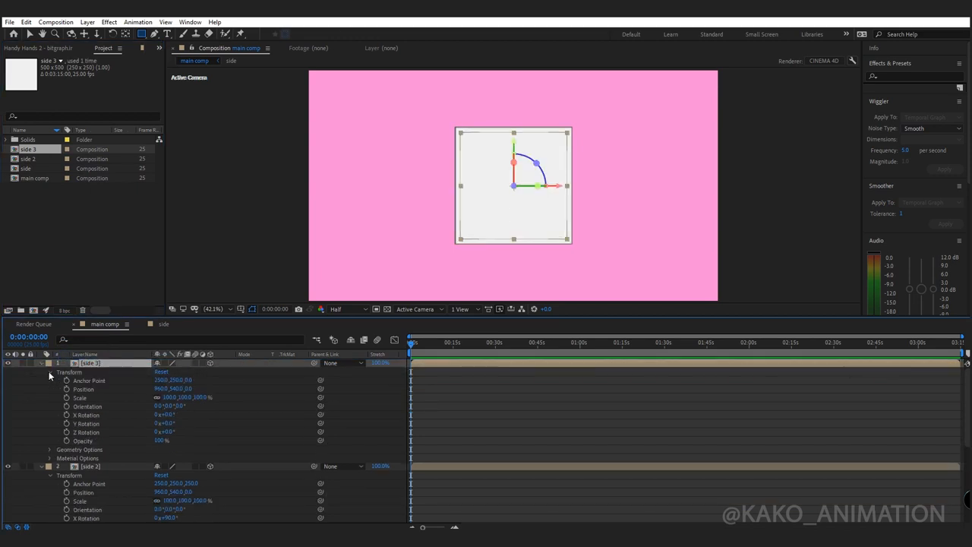
- Reveal side 4's transform and enter a new X Rotation to tip it over
{"action": "double_click", "coordinate": [192, 379]}
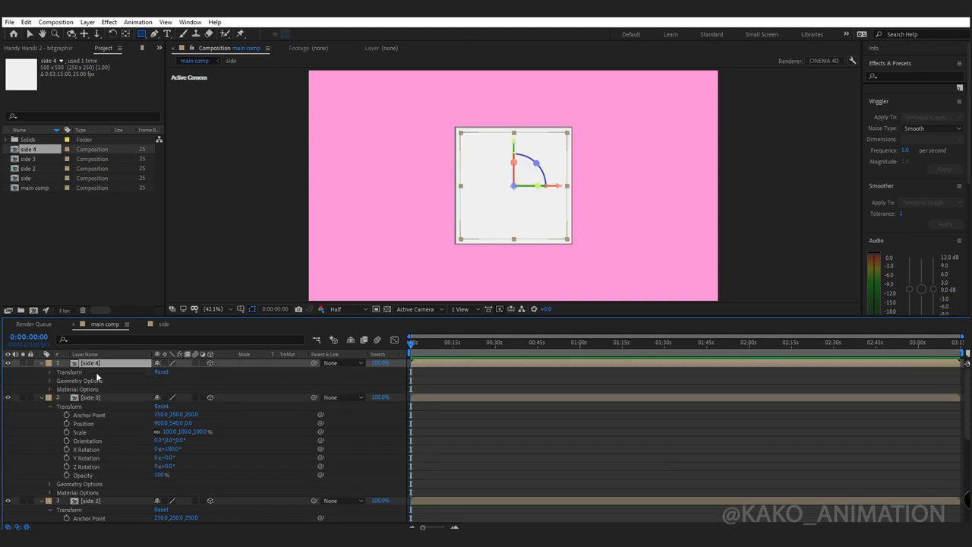
{"action": "left_click", "coordinate": [49, 372]}
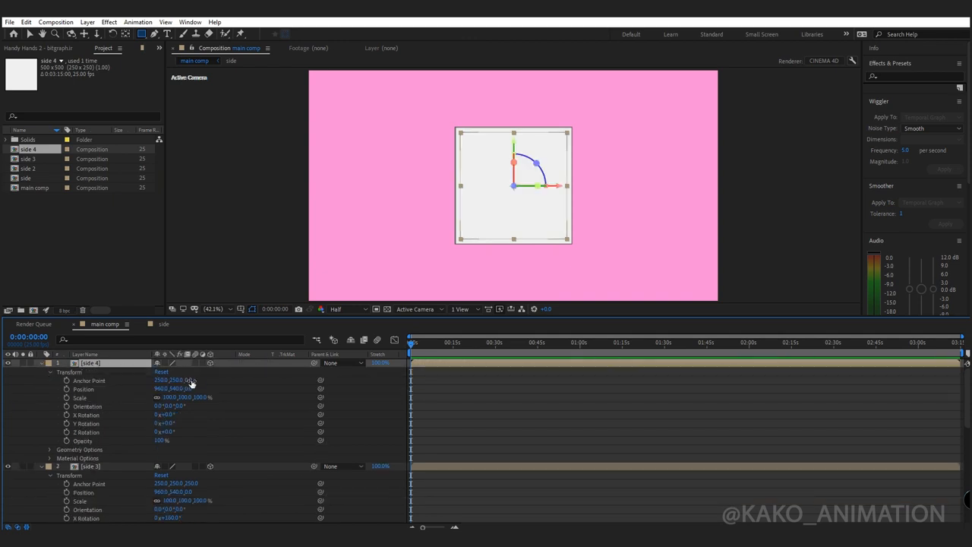
{"action": "double_click", "coordinate": [191, 379]}
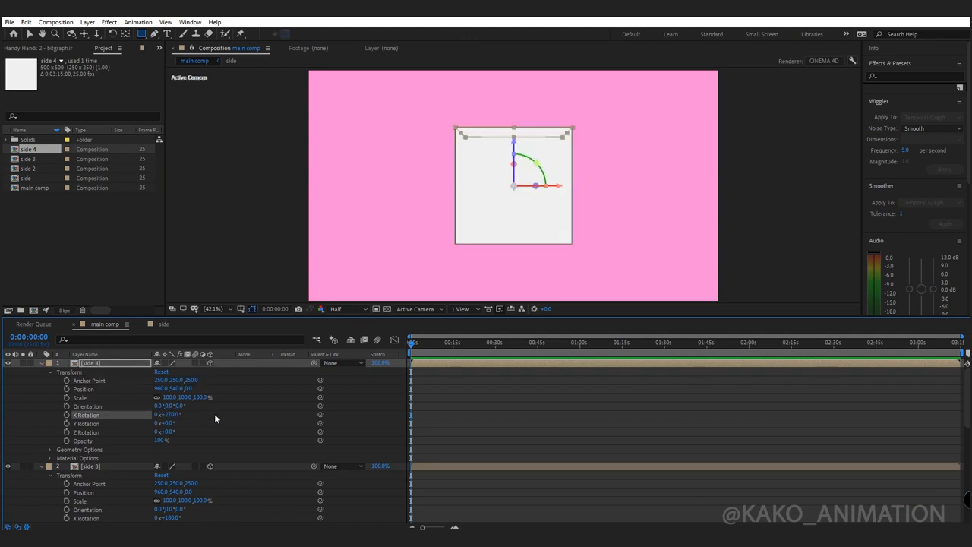
- Split the viewer into 2 Views - Horizontal for a top view beside the camera view
{"action": "left_click", "coordinate": [461, 308]}
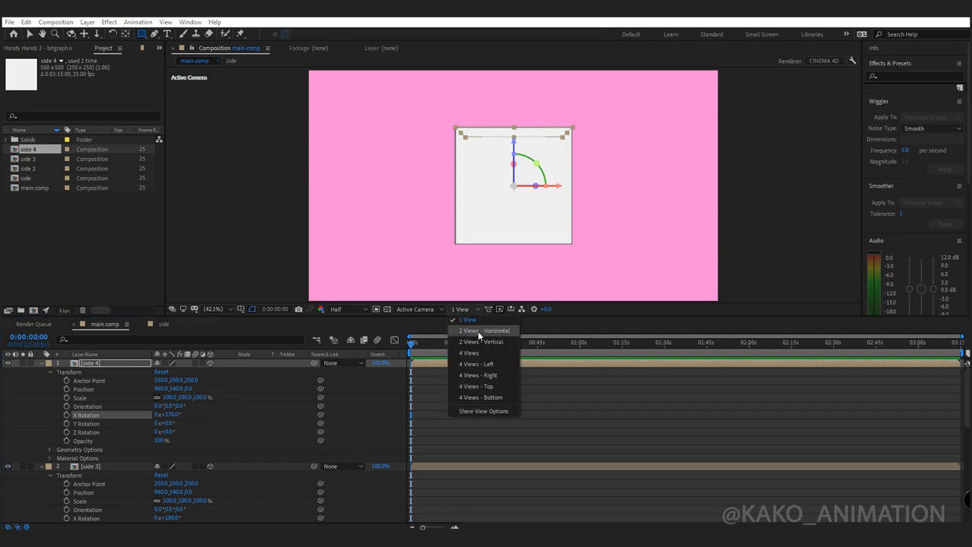
{"action": "left_click", "coordinate": [481, 331]}
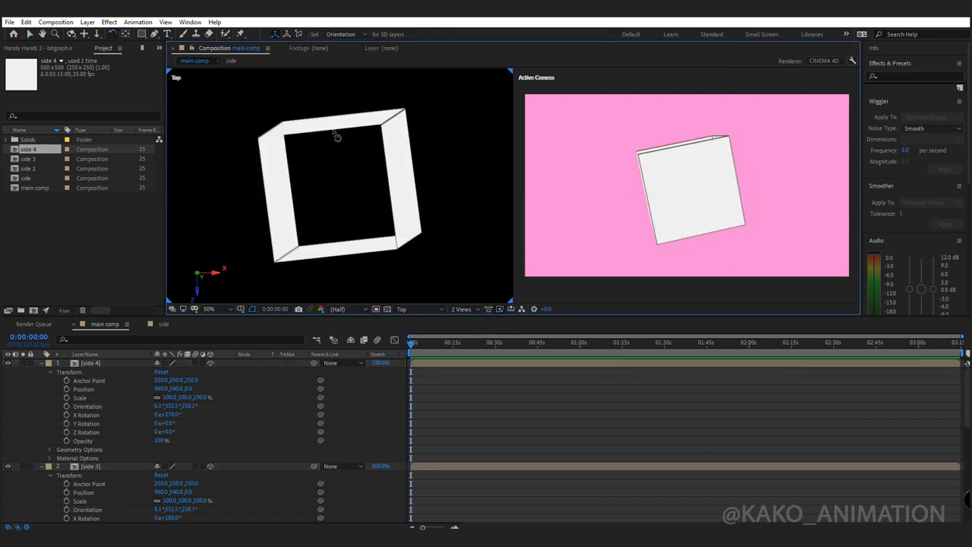
{"action": "key", "text": "ctrl+z"}
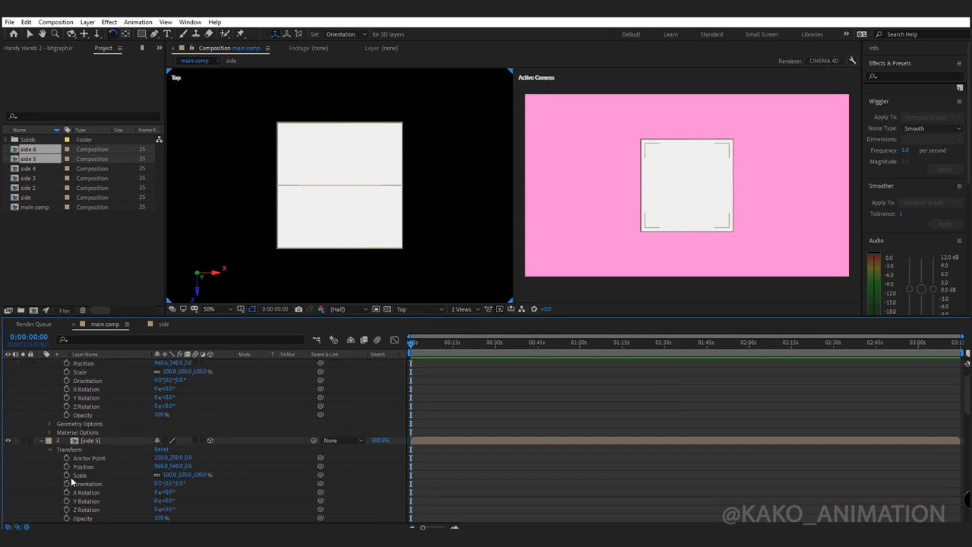
- Adjust further face layers up to side 6 and open the side 6 composition
{"action": "left_click", "coordinate": [91, 361]}
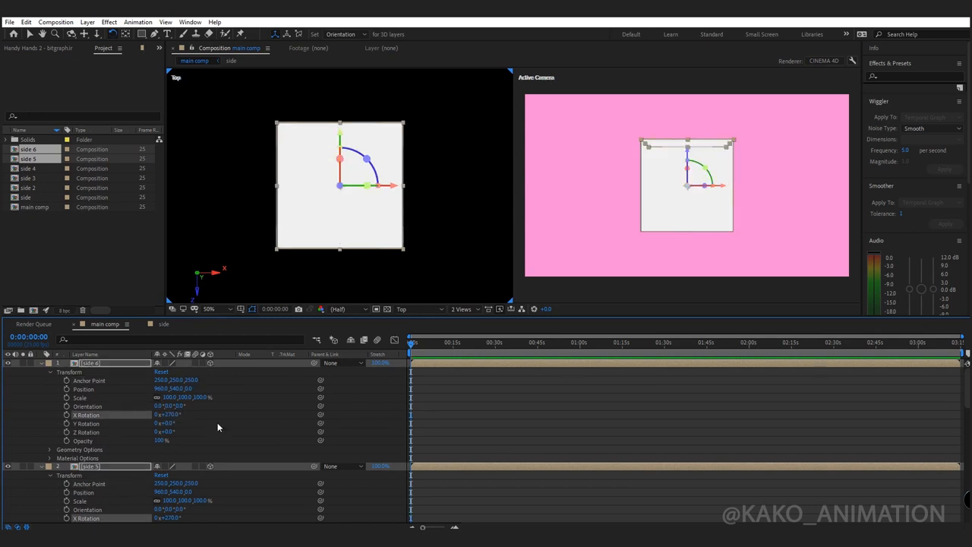
{"action": "scroll", "scroll_direction": "down", "scroll_amount": 3}
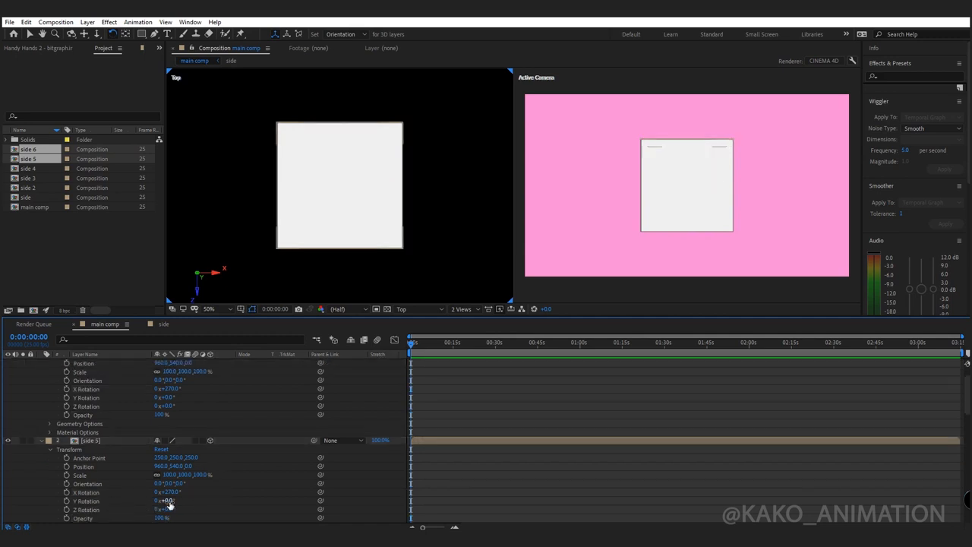
{"action": "left_click", "coordinate": [91, 440]}
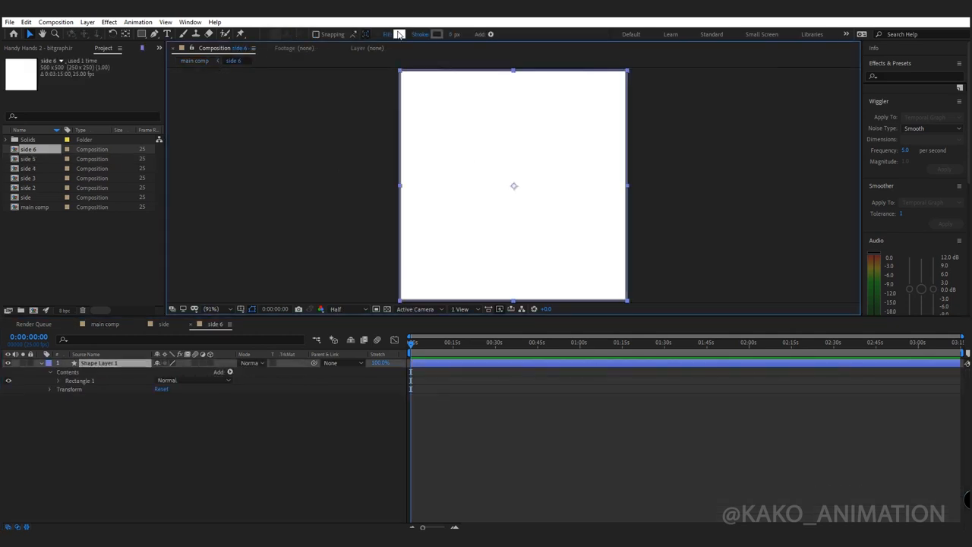
- Change the square's fill colour and switch to another side composition
{"action": "left_click", "coordinate": [400, 34]}
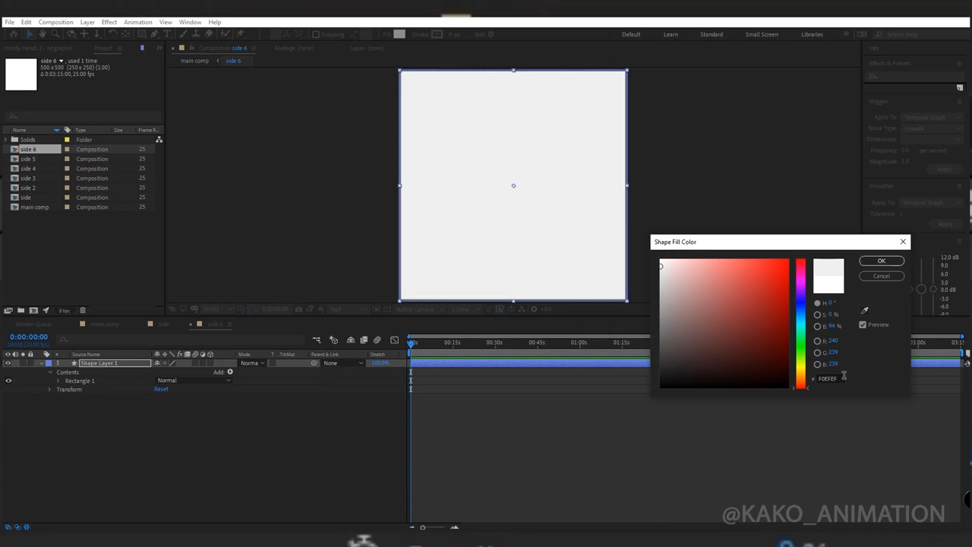
{"action": "left_click", "coordinate": [881, 261]}
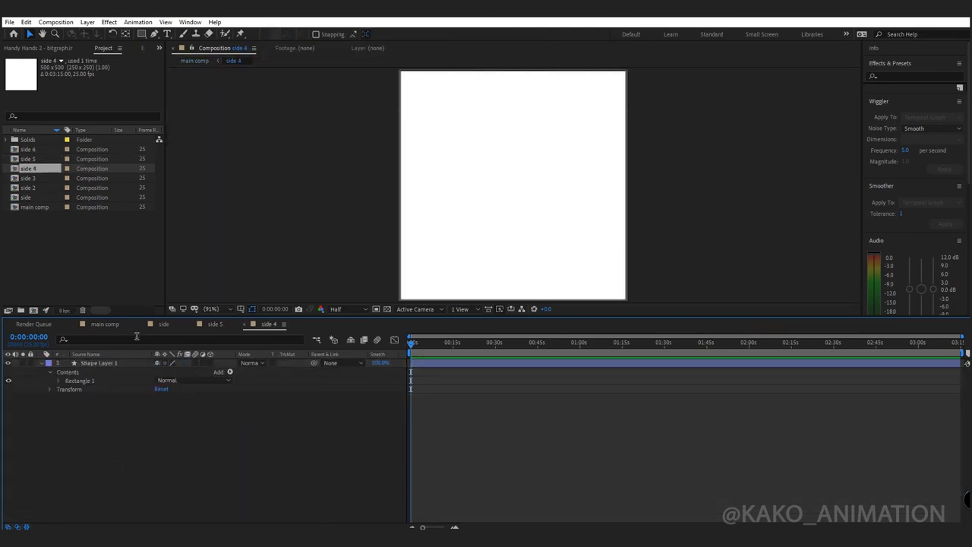
{"action": "left_click", "coordinate": [400, 34]}
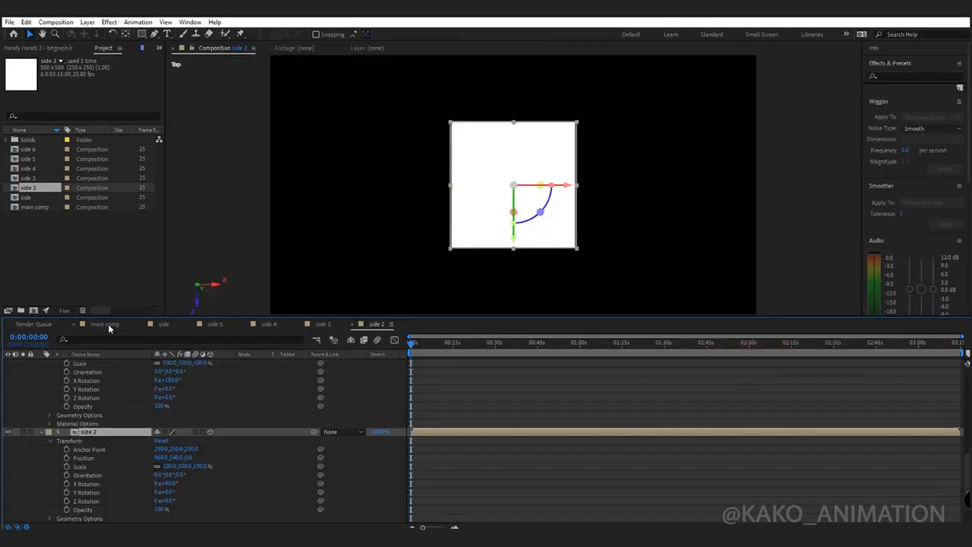
- In the main comp, add a null object and parent the side layers to it
{"action": "left_click", "coordinate": [104, 323]}
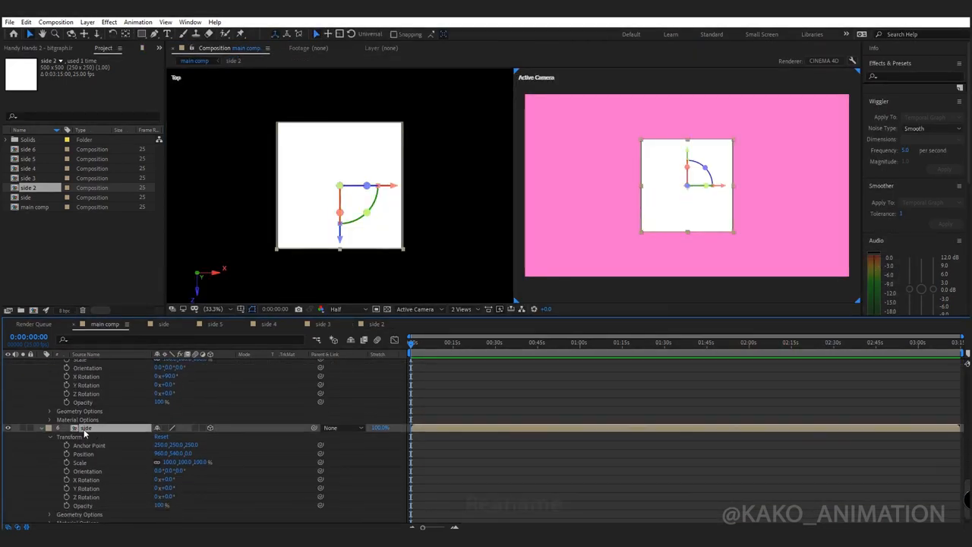
{"action": "type", "text": "face"}
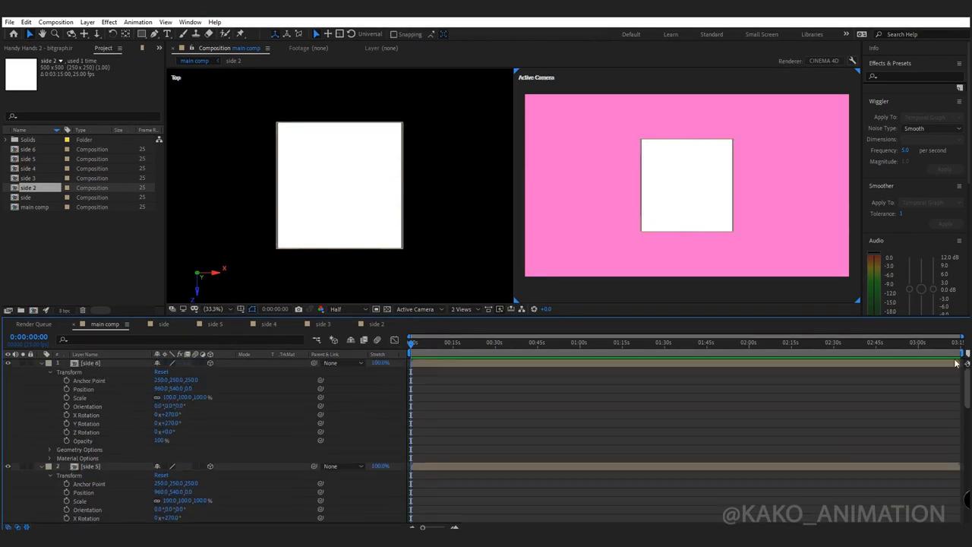
{"action": "right_click", "coordinate": [349, 379]}
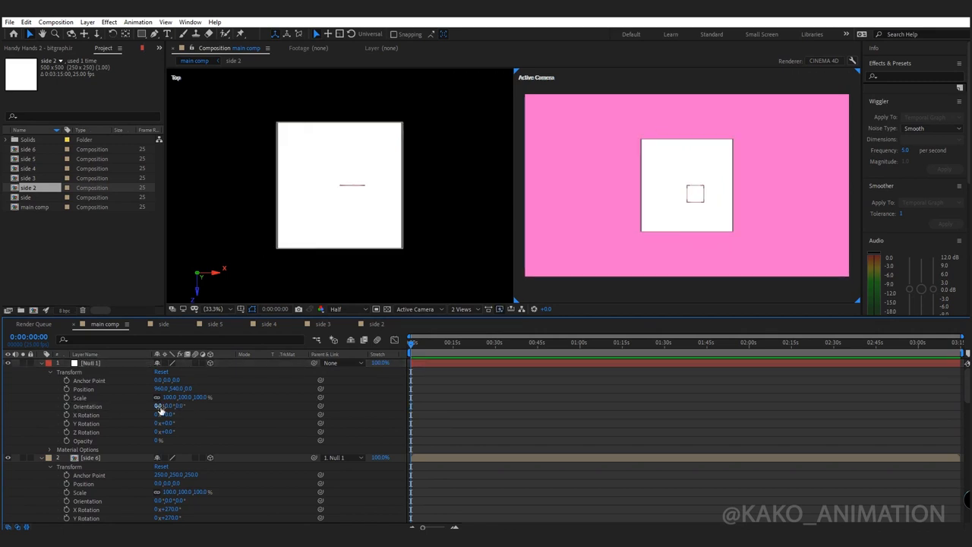
{"action": "left_click_drag", "start_coordinate": [170, 405], "coordinate": [182, 406]}
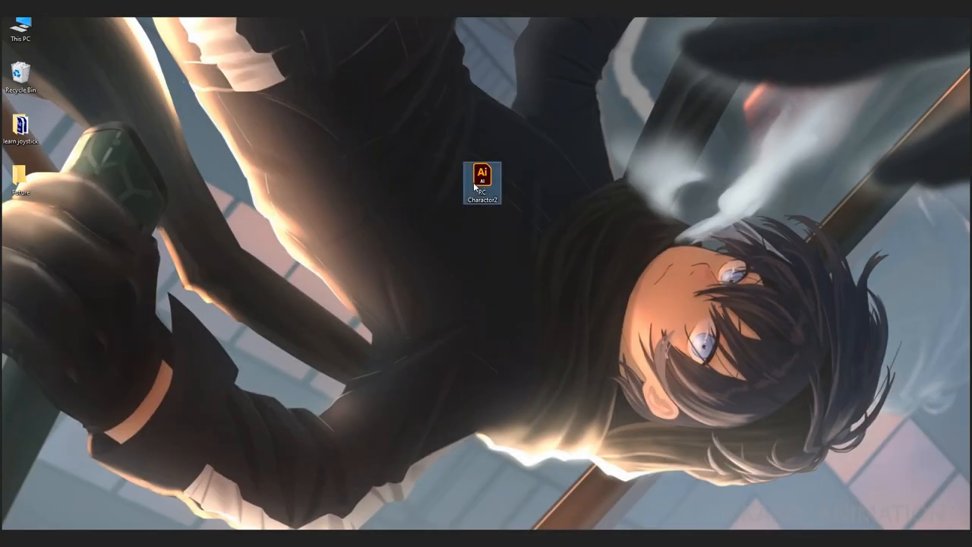
- Open the Character2 file from the desktop
{"action": "double_click", "coordinate": [480, 179]}
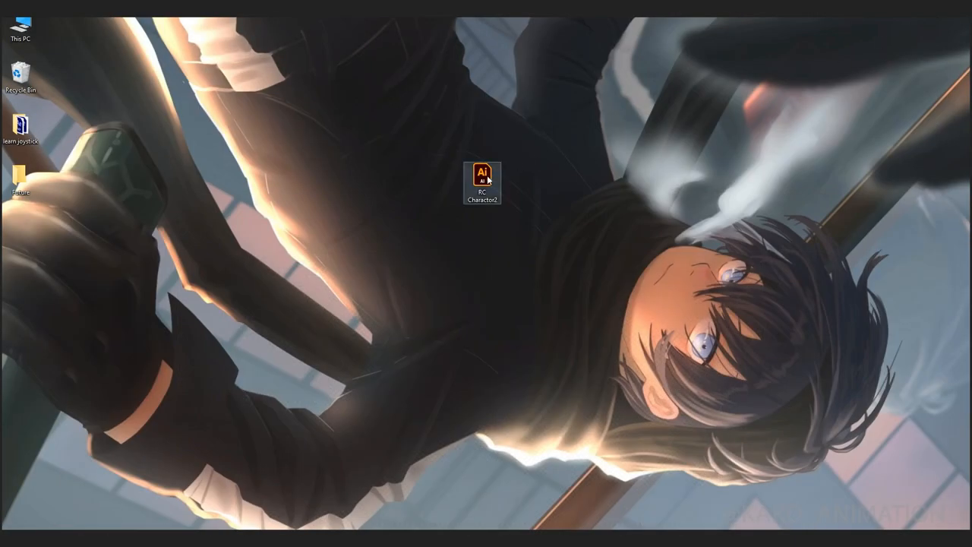
{"action": "double_click", "coordinate": [482, 173]}
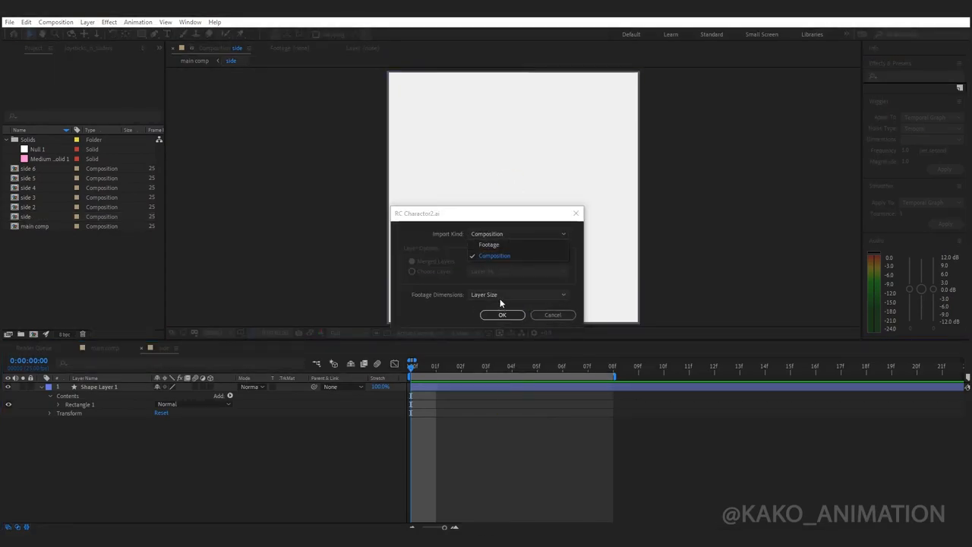
- Import the Character2 artwork as a composition with separate face-part layers
{"action": "left_click", "coordinate": [501, 314]}
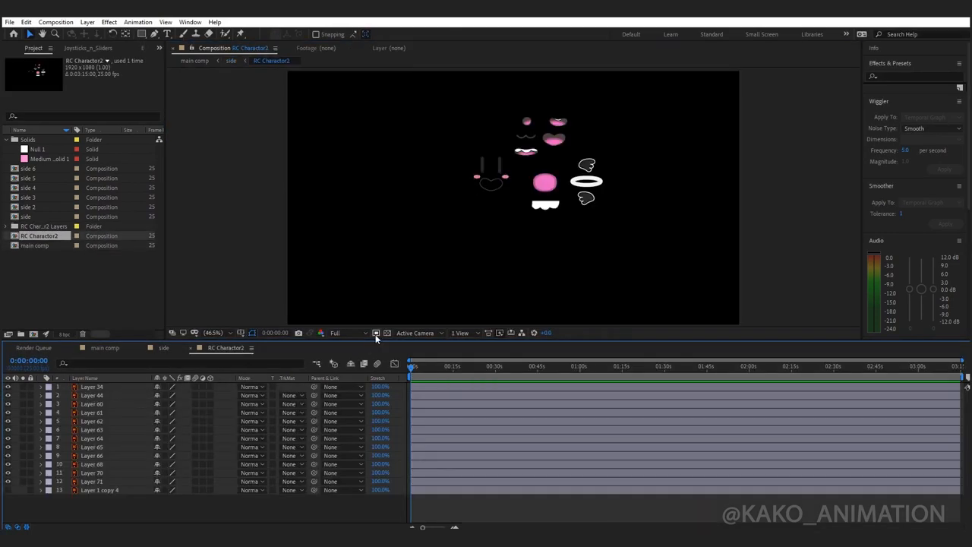
- Place the face layers on the side square and select them for parenting to Null 2
{"action": "left_click", "coordinate": [377, 332]}
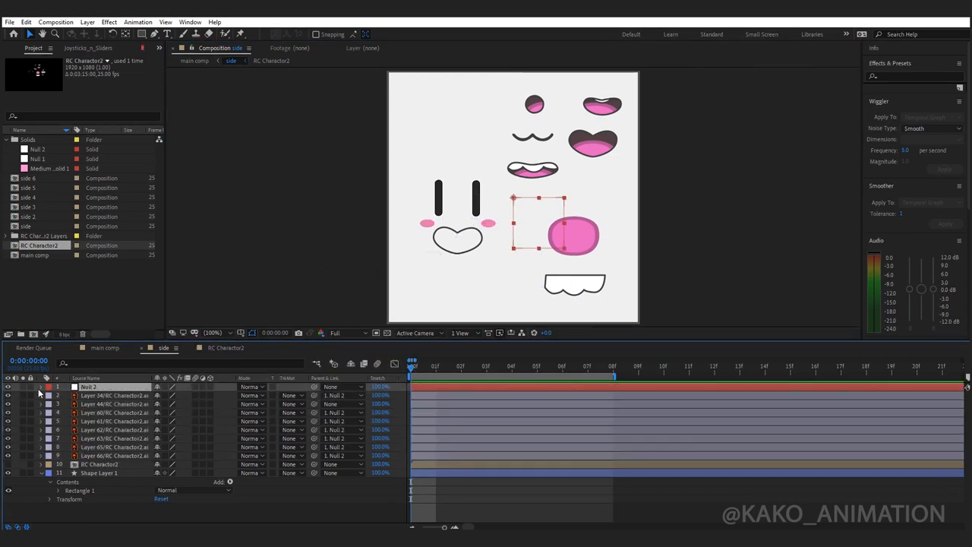
{"action": "left_click", "coordinate": [41, 387]}
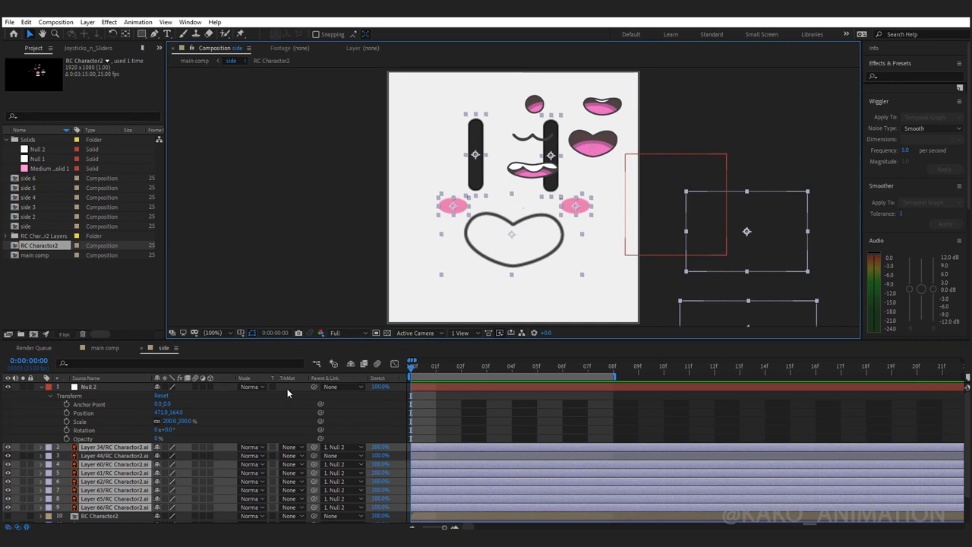
- Convert the selected Character2 face layers into editable shape outline layers via Create Shapes from Vector Layer
{"action": "right_click", "coordinate": [114, 472]}
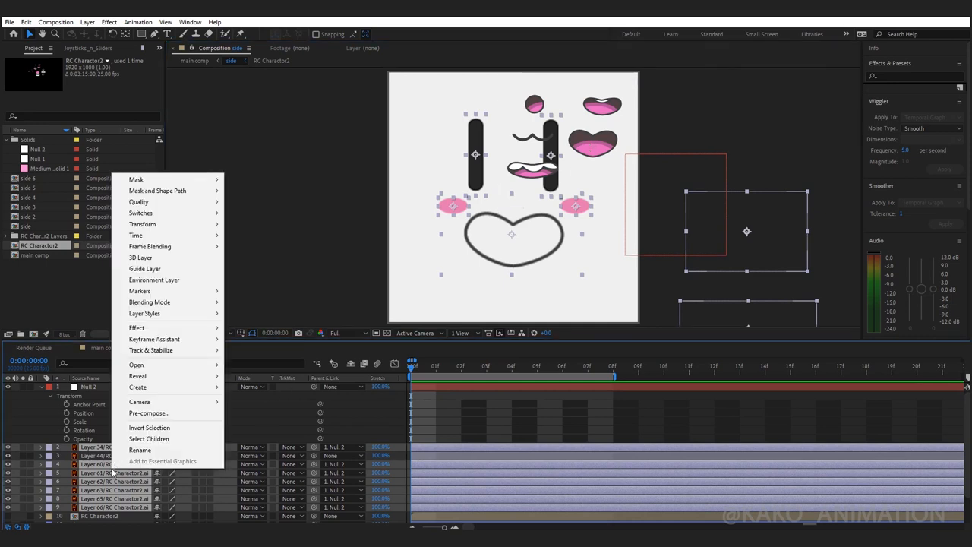
{"action": "mouse_move", "coordinate": [137, 387]}
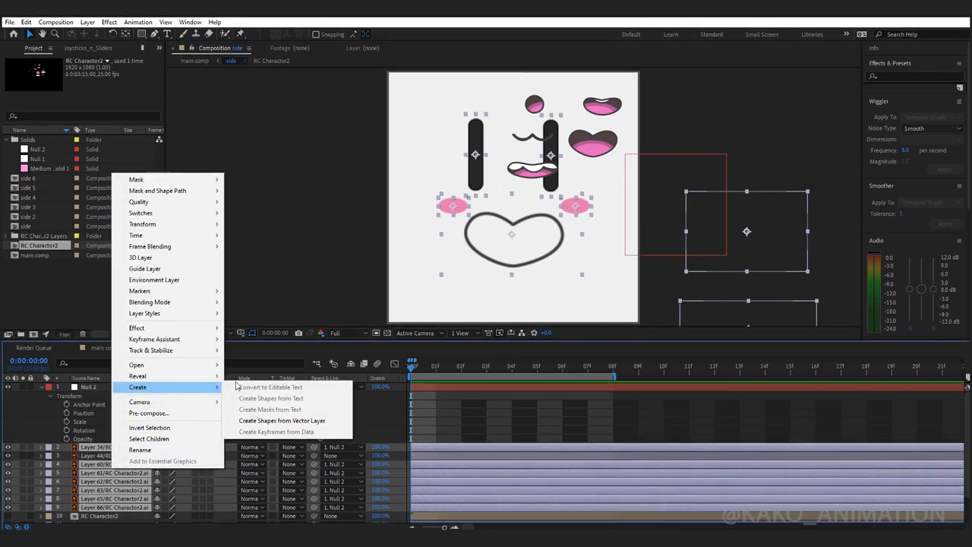
{"action": "left_click", "coordinate": [283, 419]}
{"action": "type", "text": "lip"}
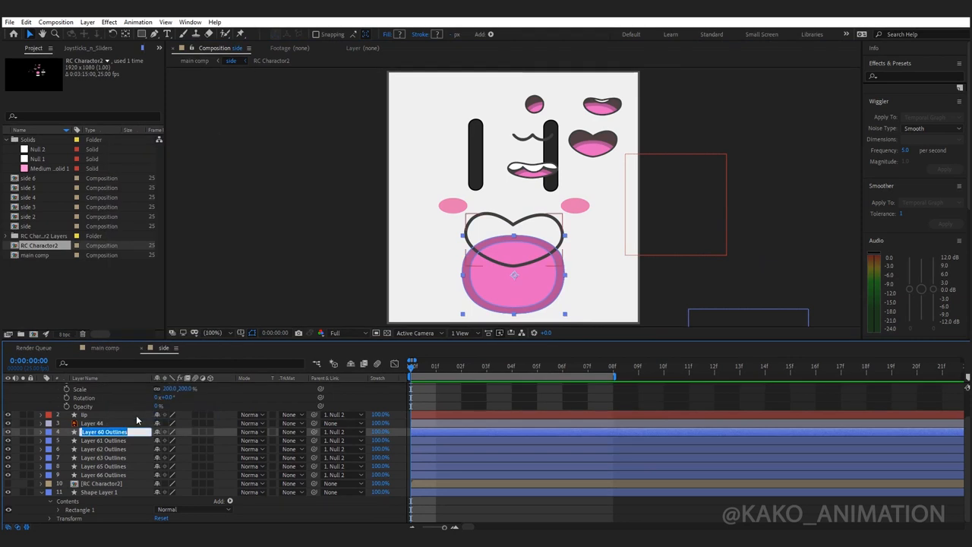
- Rename a face Outlines layer to 'tongue'
{"action": "type", "text": "tongue"}
{"action": "left_click", "coordinate": [103, 439]}
{"action": "type", "text": "tooth"}
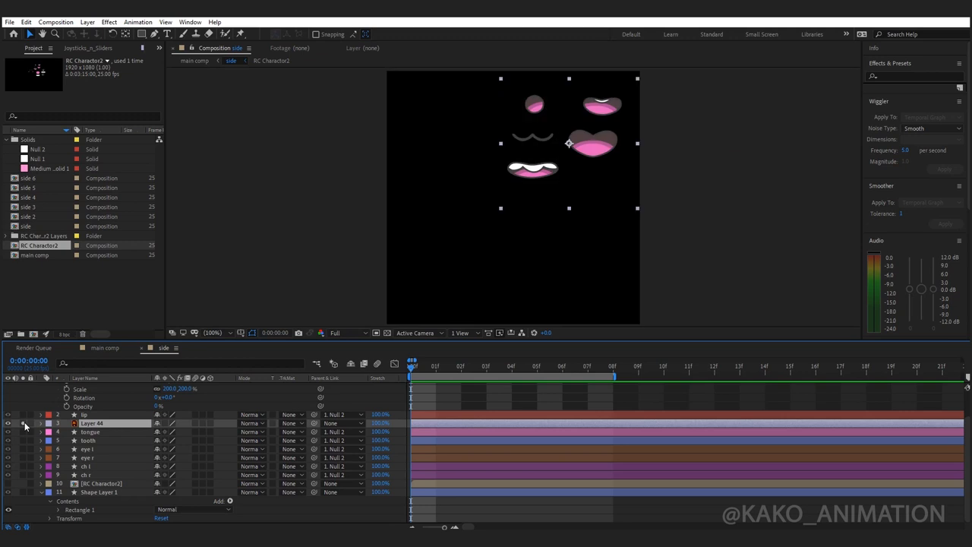
{"action": "mouse_move", "coordinate": [334, 346]}
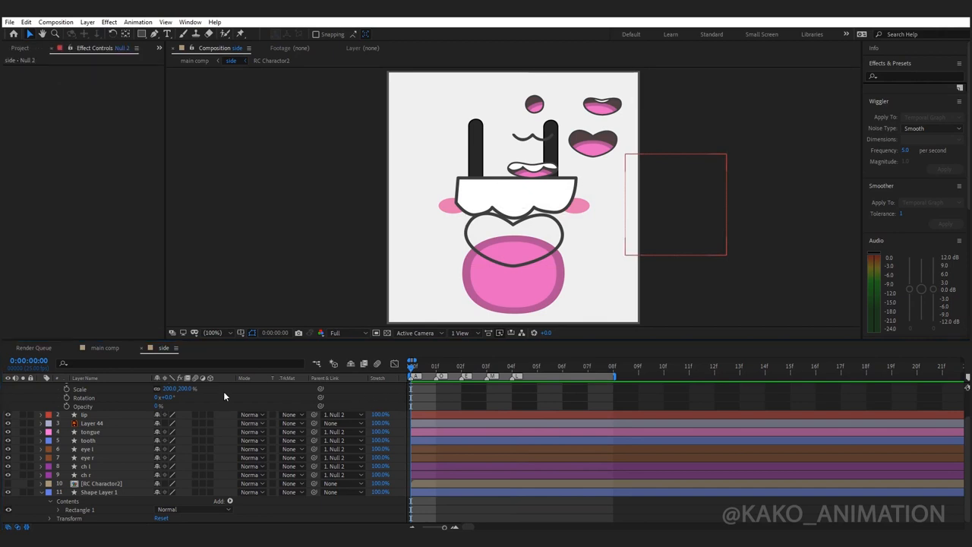
- Show the Joysticks_n_Sliders.jsxbin script panel from the Window menu
{"action": "left_click", "coordinate": [190, 21]}
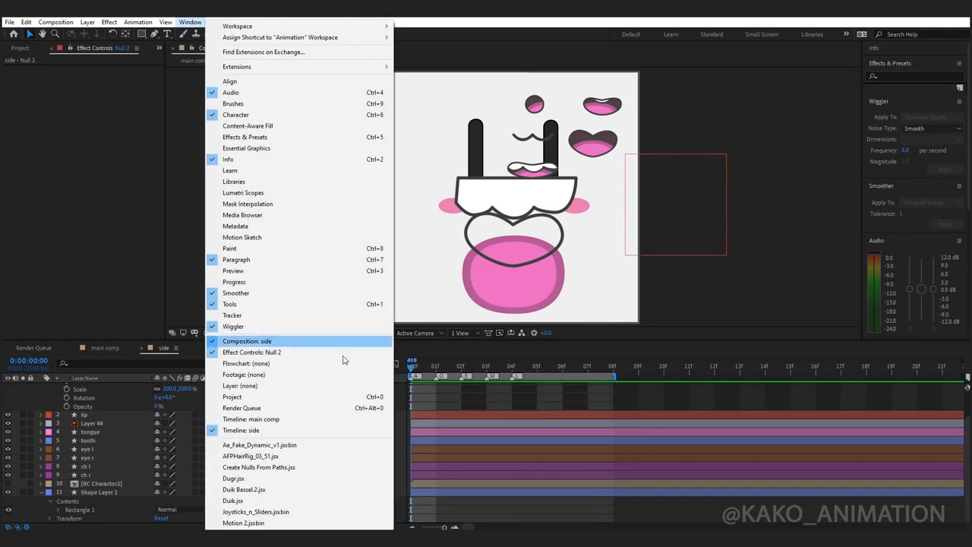
{"action": "mouse_move", "coordinate": [266, 510]}
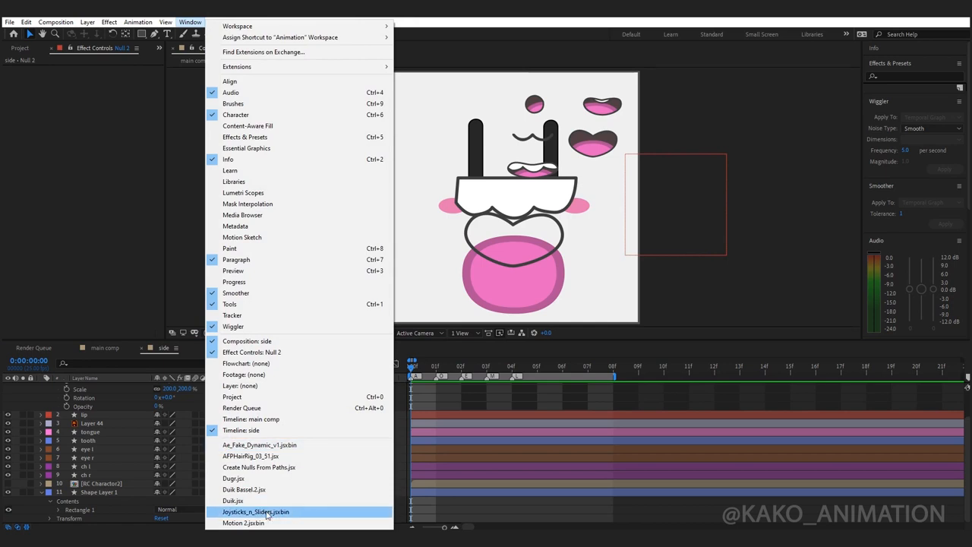
{"action": "left_click", "coordinate": [255, 511]}
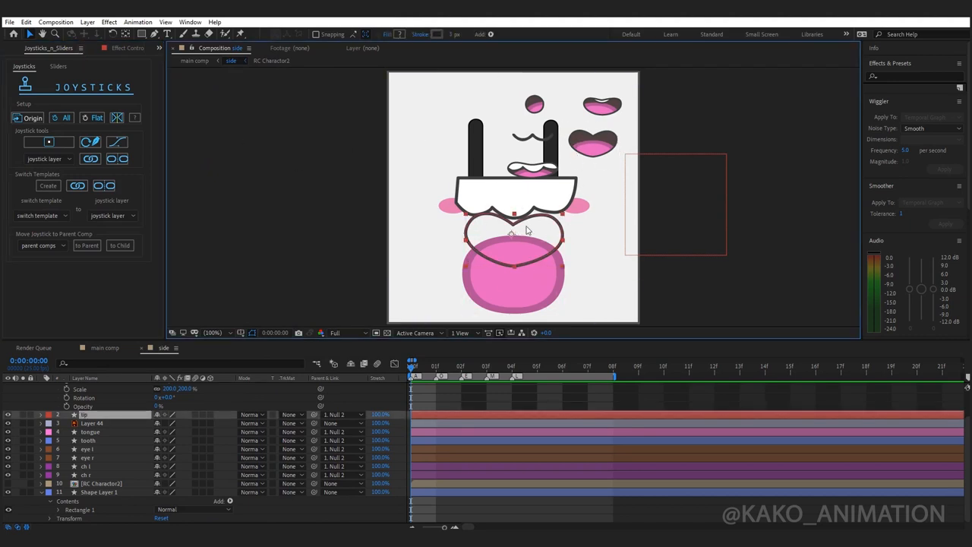
- Give the mouth stroke rounded line joins and select the mouth outline path for reshaping
{"action": "left_click", "coordinate": [49, 412]}
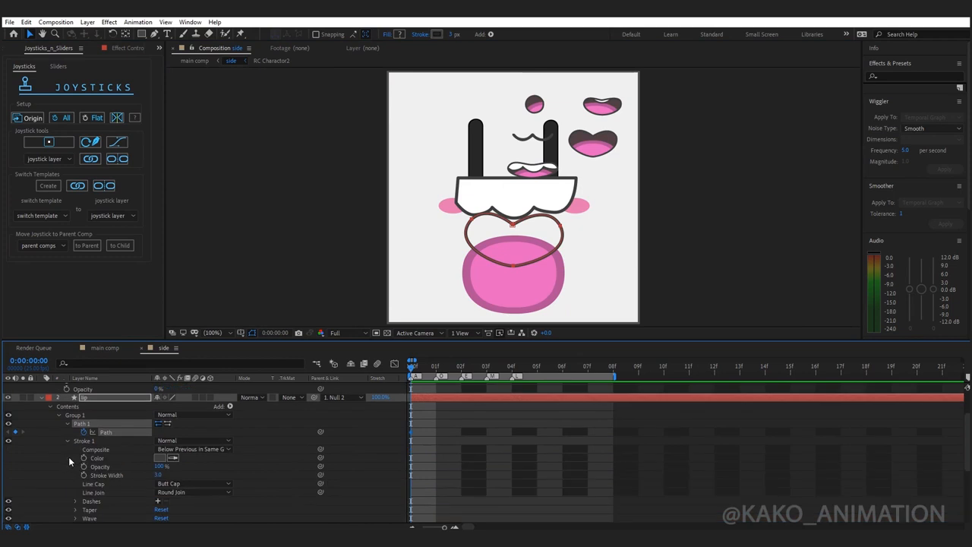
{"action": "left_click", "coordinate": [194, 492]}
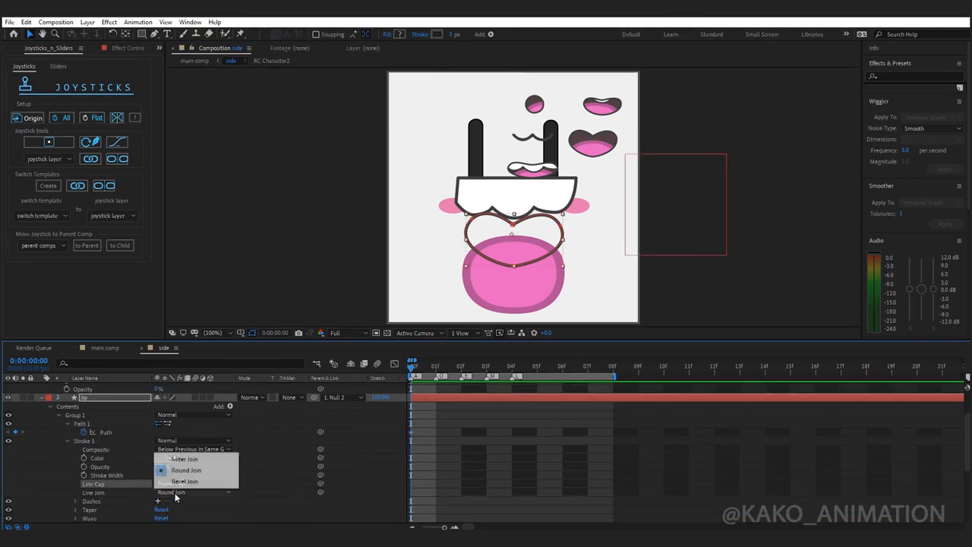
{"action": "left_click", "coordinate": [185, 471]}
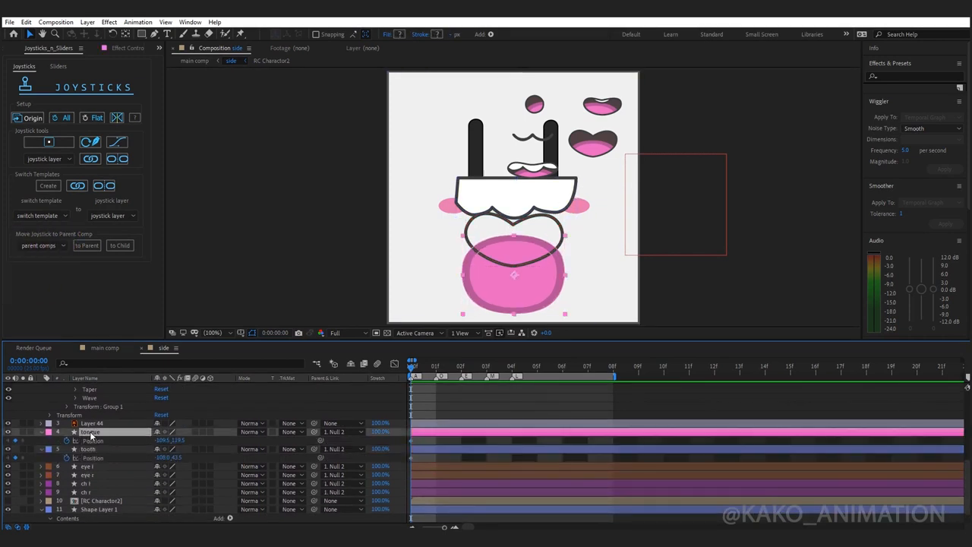
{"action": "left_click", "coordinate": [88, 449]}
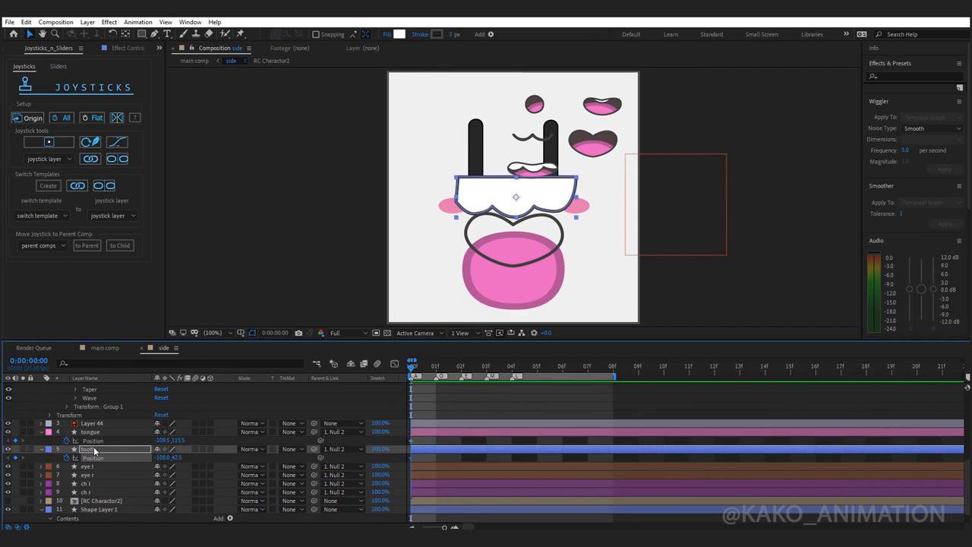
{"action": "key", "text": "pagedown"}
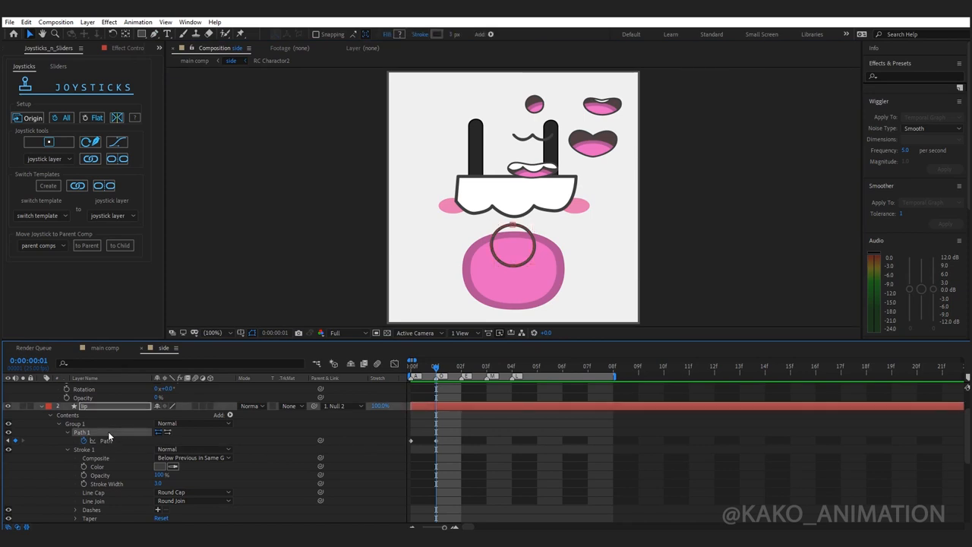
- Select the small circle's path and the mouth outline to reshape the mouth into a small round shape
{"action": "left_click", "coordinate": [106, 440]}
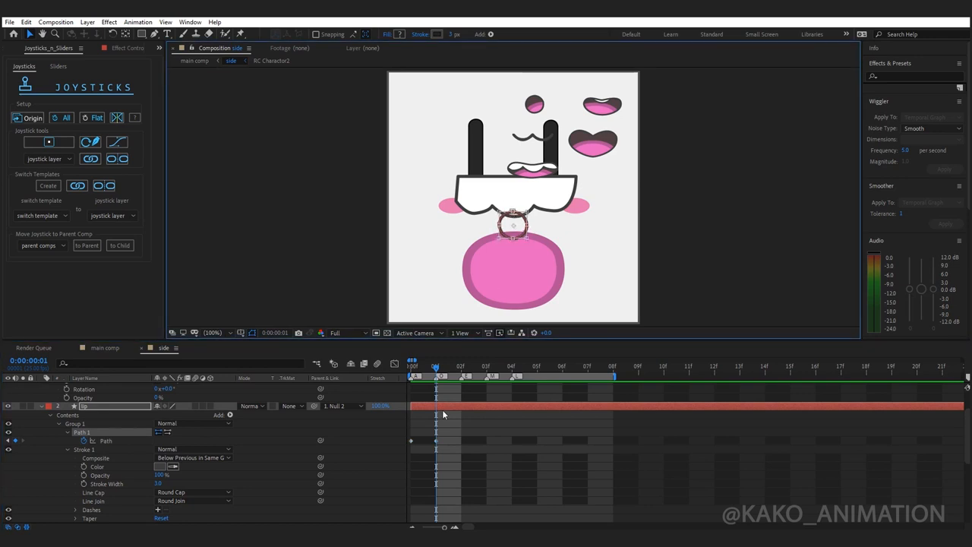
{"action": "left_click", "coordinate": [85, 406]}
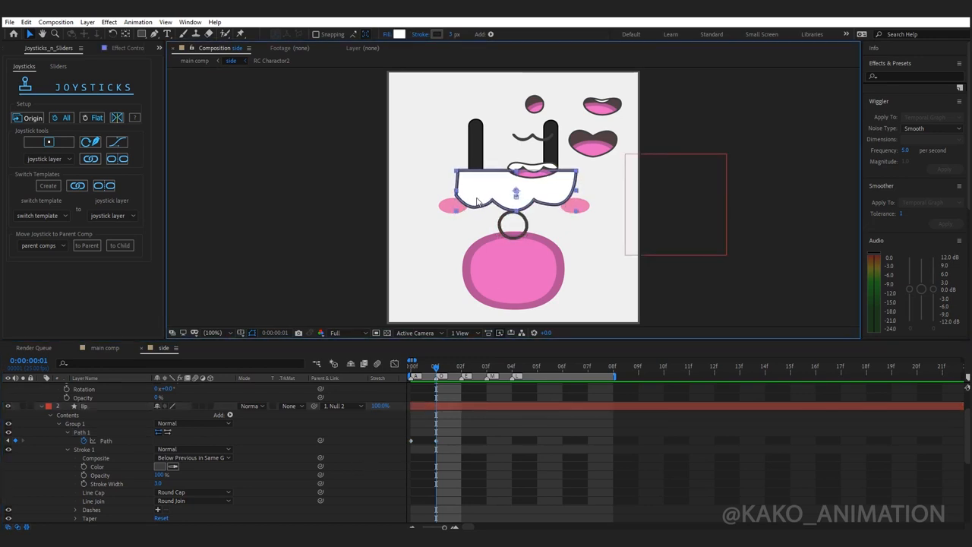
{"action": "left_click", "coordinate": [513, 271]}
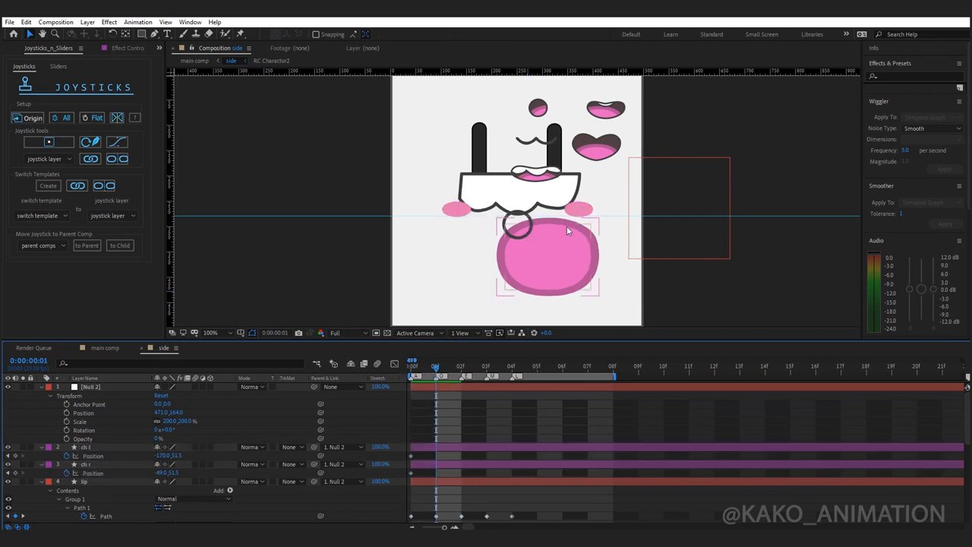
- Select the pink tongue shape to adjust its position and scale inside the mouth
{"action": "left_click", "coordinate": [455, 209]}
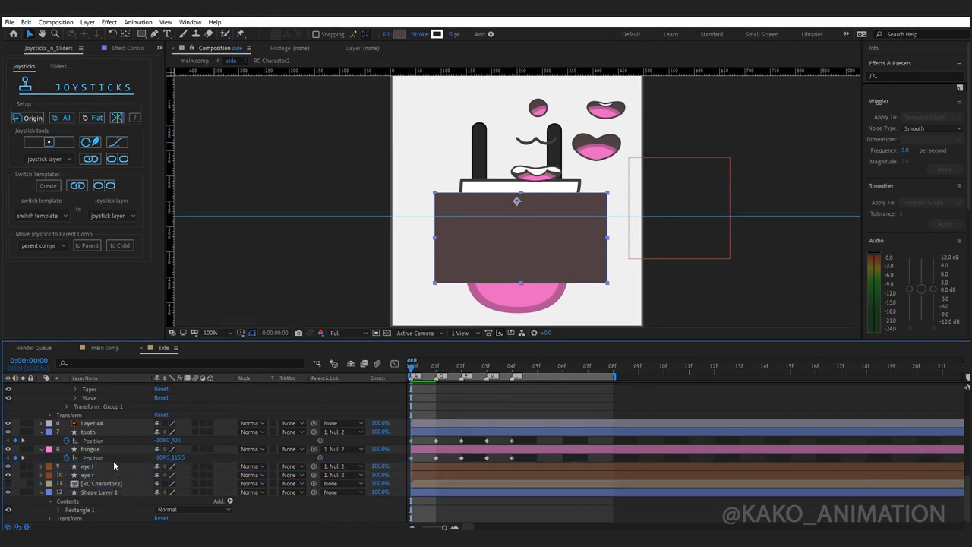
- Use the dark rectangle as an alpha track matte so the tongue shows only inside the mouth
{"action": "left_click", "coordinate": [52, 431]}
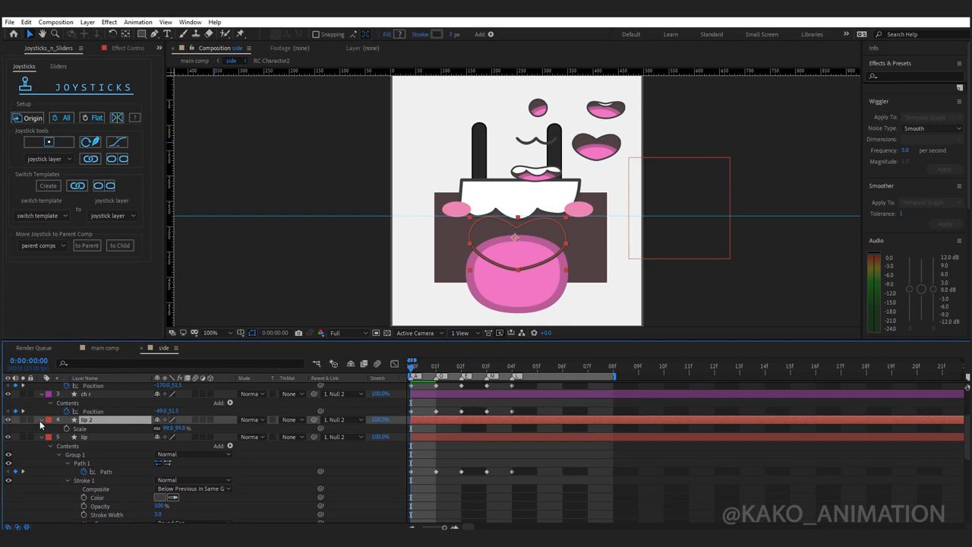
{"action": "left_click", "coordinate": [228, 428]}
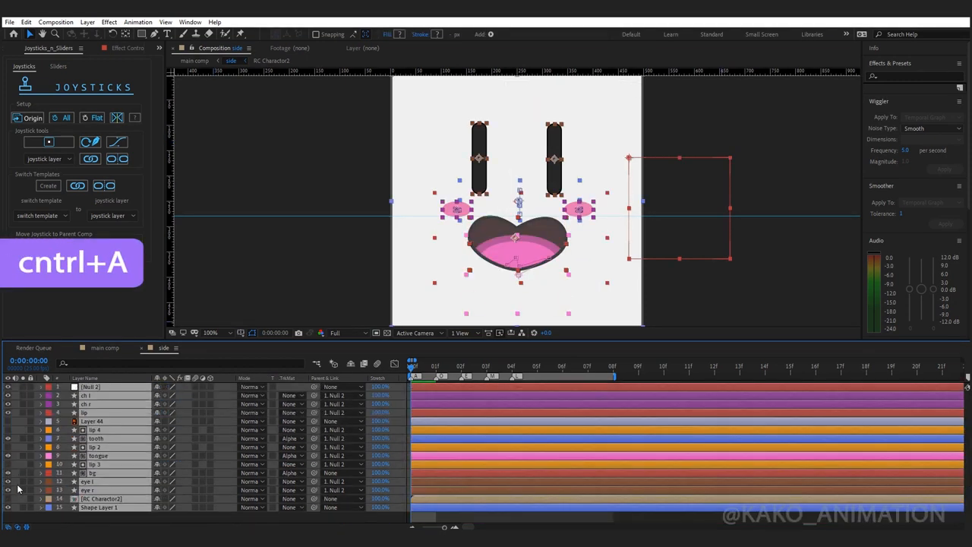
- Create a joystick named 'mouth' from all face layers and push its handle to an extreme
{"action": "key", "text": "ctrl+u"}
{"action": "type", "text": "mouth"}
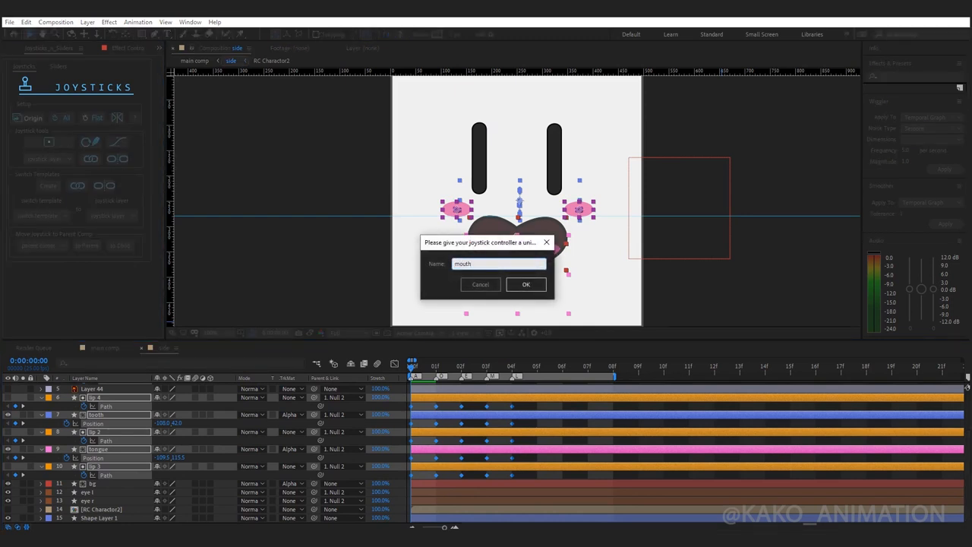
{"action": "left_click", "coordinate": [525, 284]}
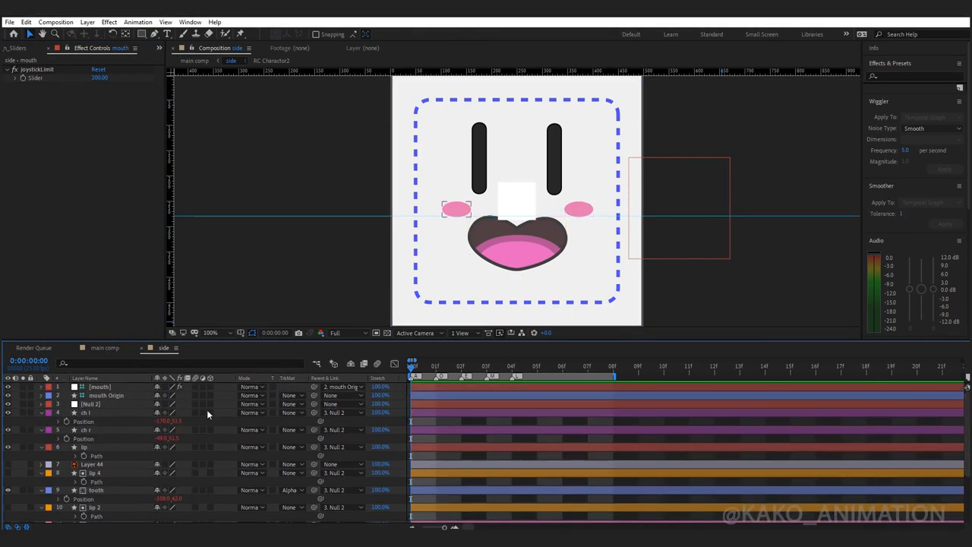
{"action": "left_click", "coordinate": [516, 199]}
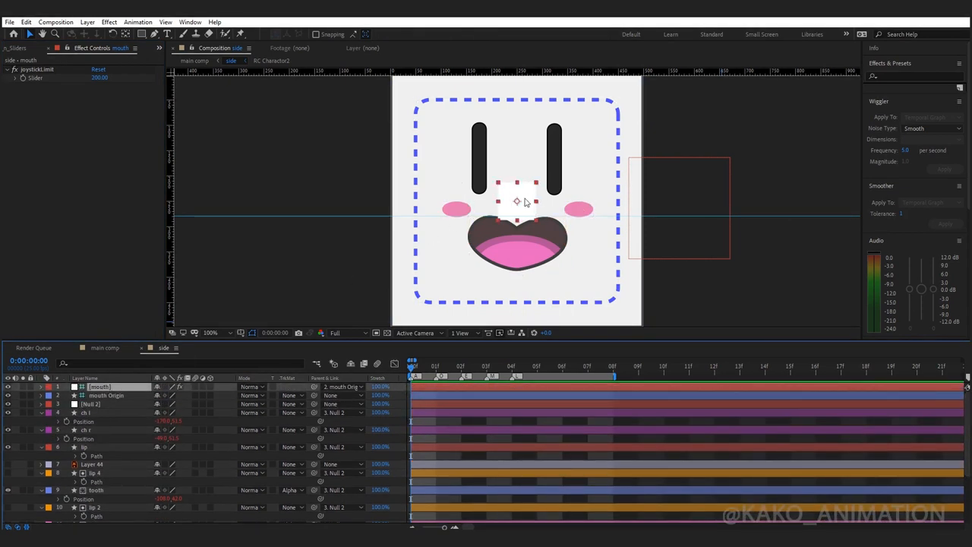
{"action": "left_click_drag", "start_coordinate": [516, 200], "coordinate": [515, 103]}
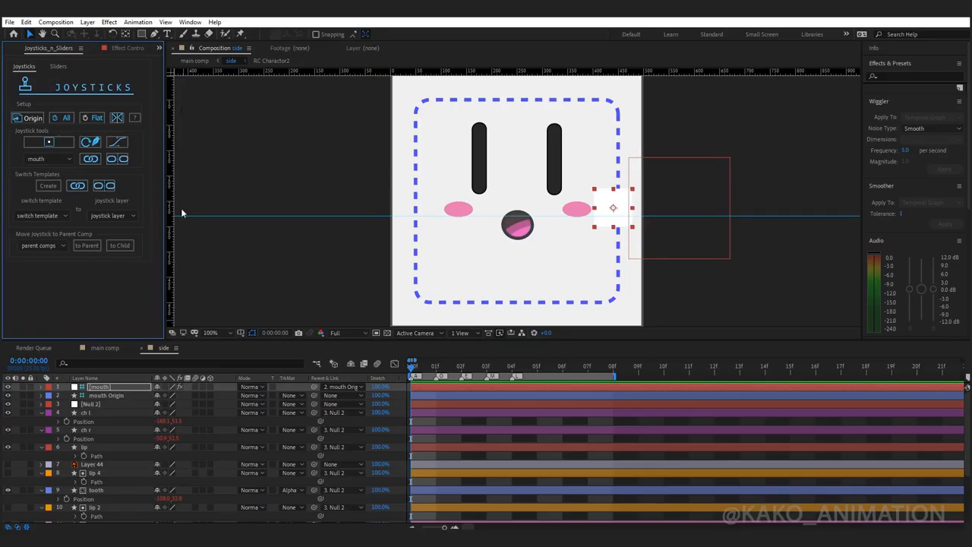
- Edit the mouth shape path to key a pose for the current joystick extreme
{"action": "double_click", "coordinate": [99, 387]}
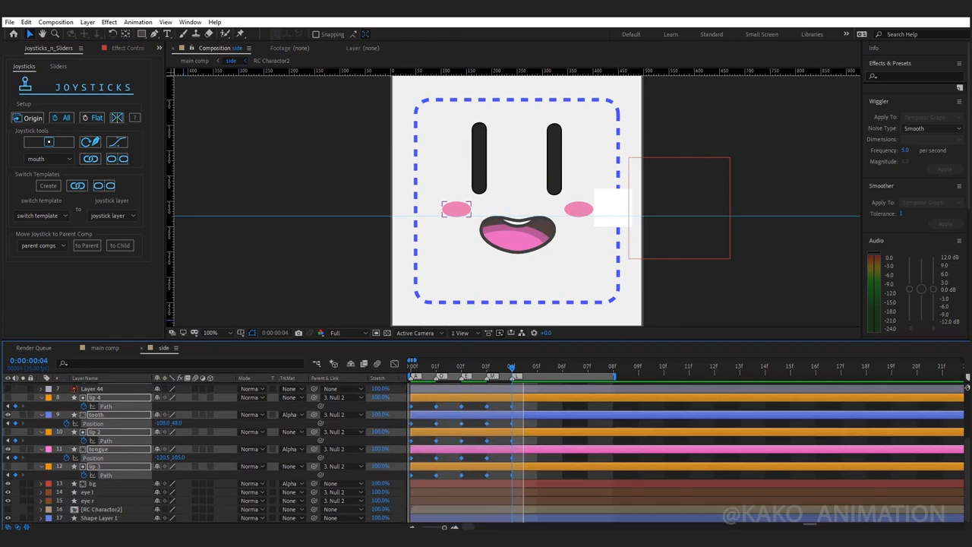
{"action": "left_click", "coordinate": [91, 159]}
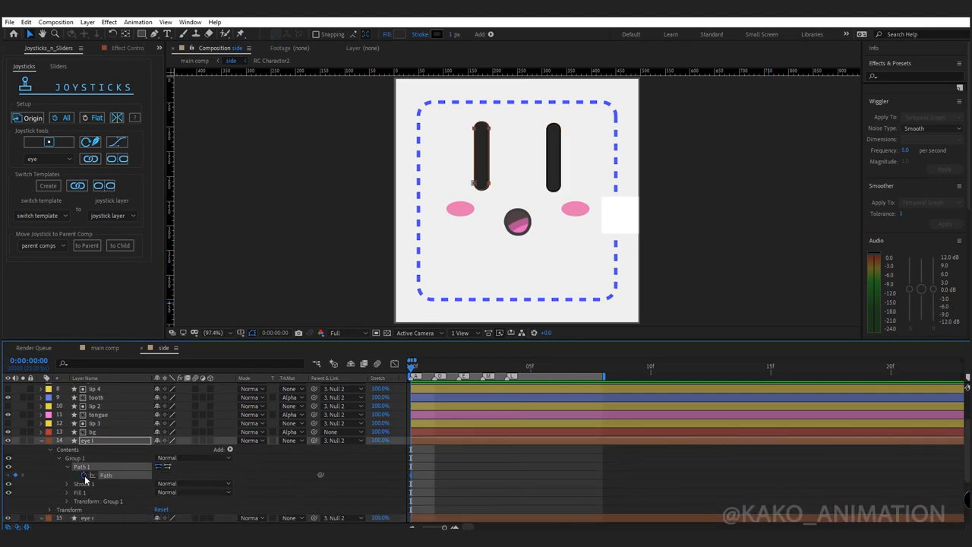
- Reshape the eye paths at successive pose frames, keying squinted and rounded eye shapes
{"action": "scroll", "scroll_direction": "down", "scroll_amount": 3}
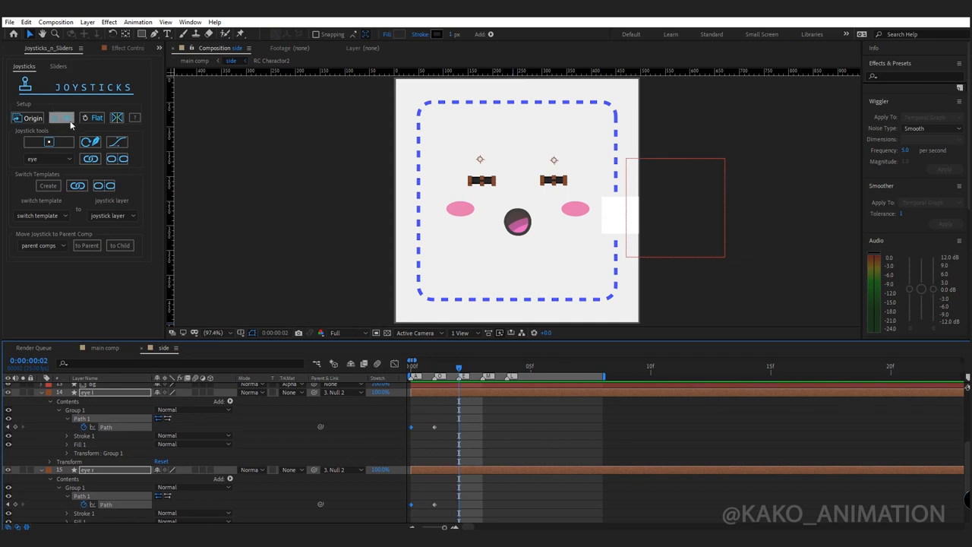
{"action": "left_click", "coordinate": [33, 119]}
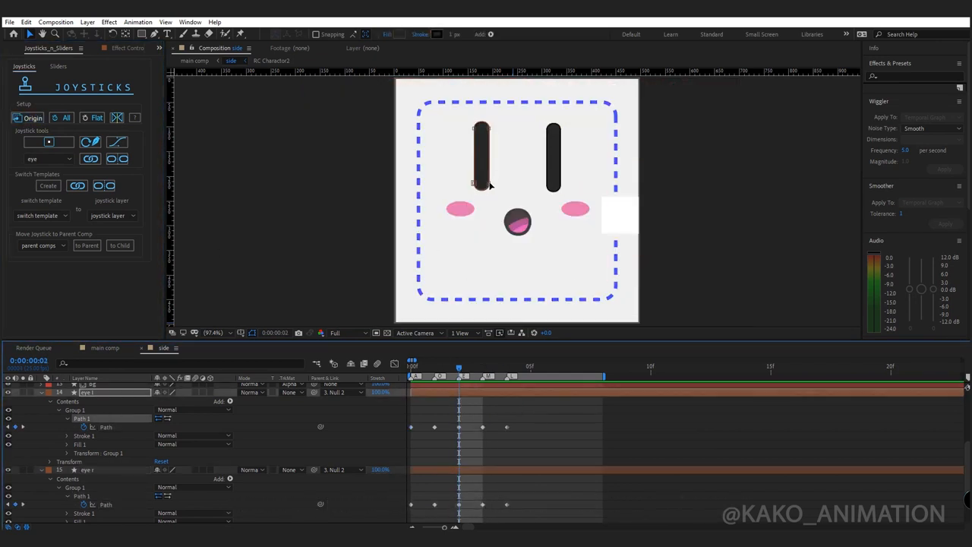
{"action": "left_click", "coordinate": [482, 155]}
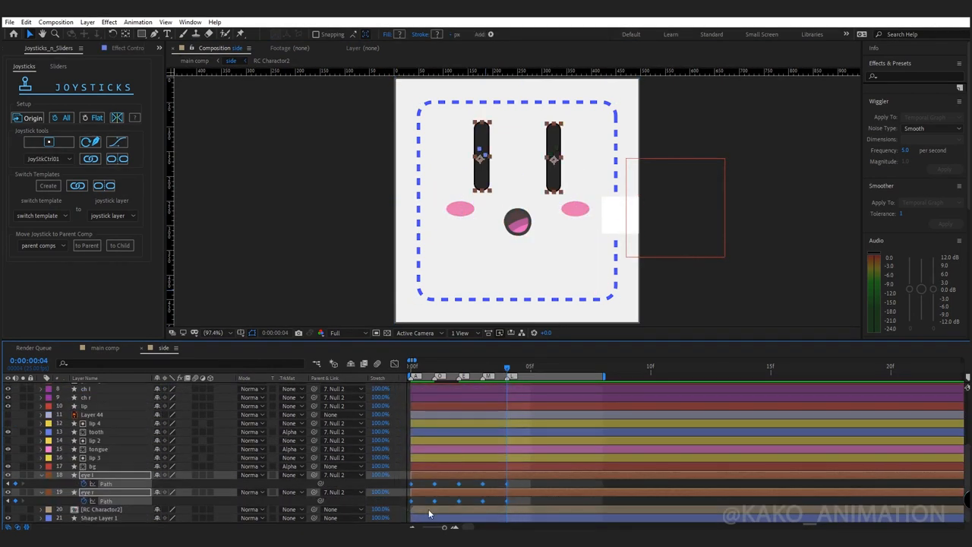
- Create a joystick named 'eyes' from the keyed eye poses and return to the main comp
{"action": "left_click", "coordinate": [48, 185]}
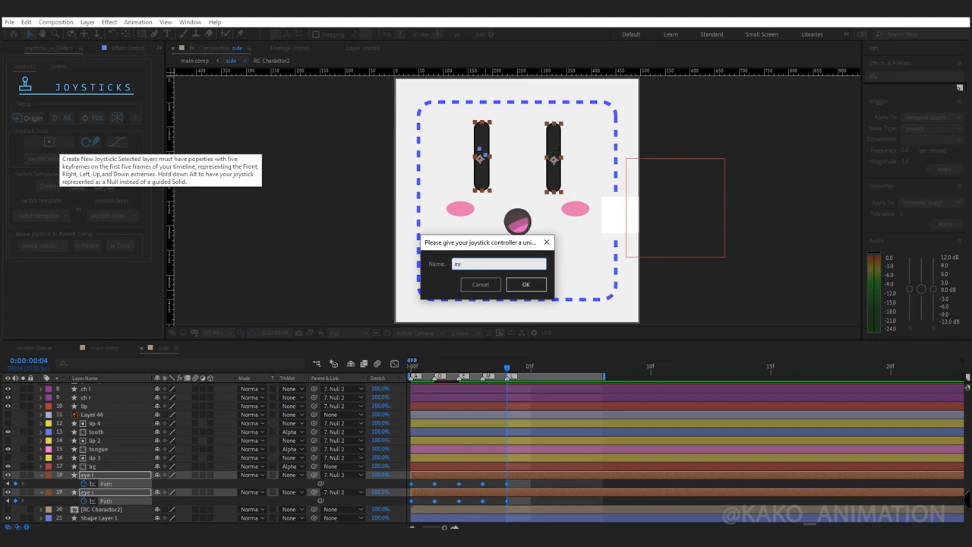
{"action": "left_click", "coordinate": [525, 284]}
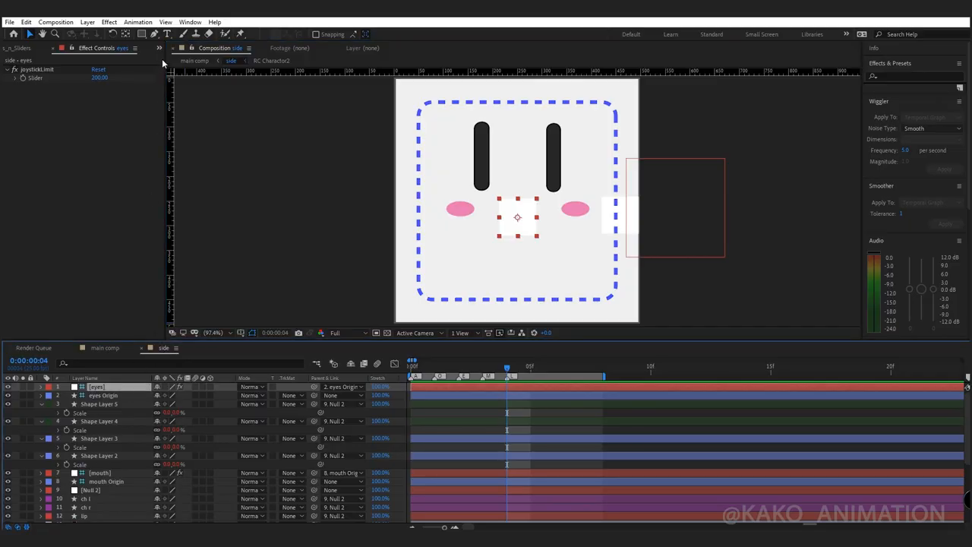
{"action": "left_click", "coordinate": [48, 47]}
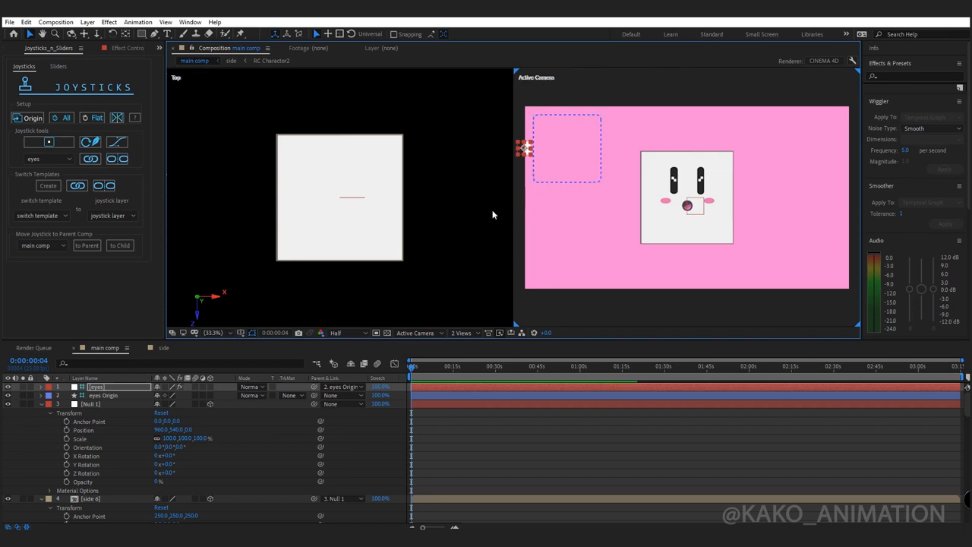
{"action": "mouse_move", "coordinate": [42, 246]}
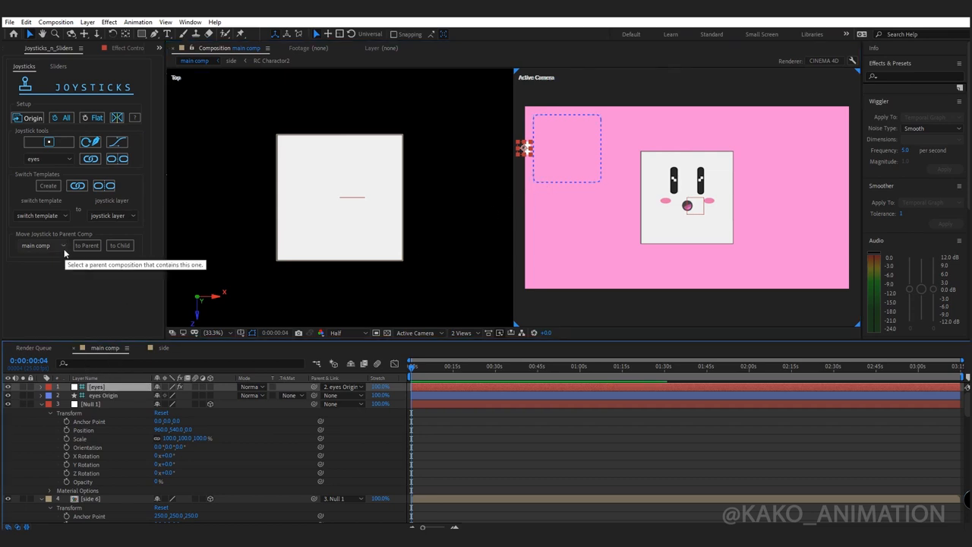
- Send the eyes controller back to the face comp with To Parent / To Child
{"action": "left_click", "coordinate": [120, 245]}
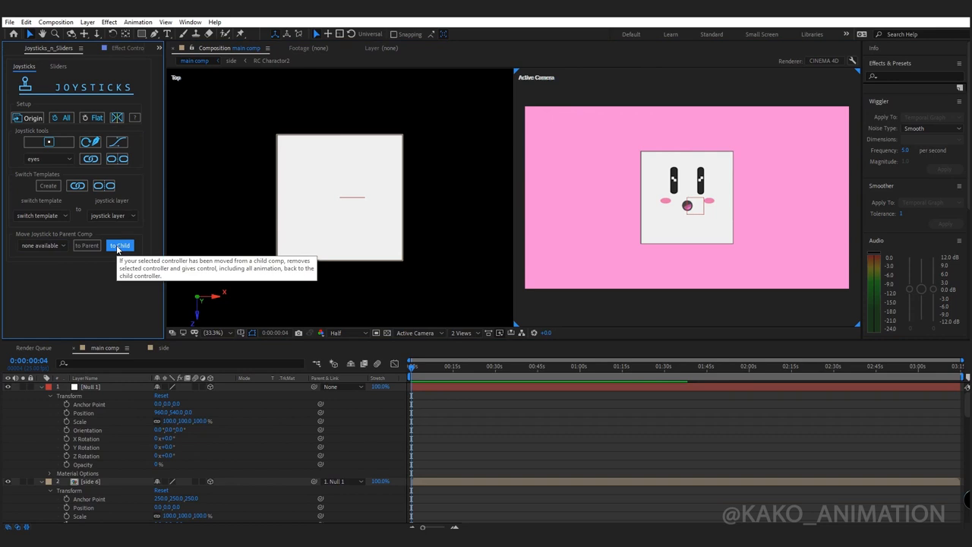
{"action": "left_click", "coordinate": [120, 244]}
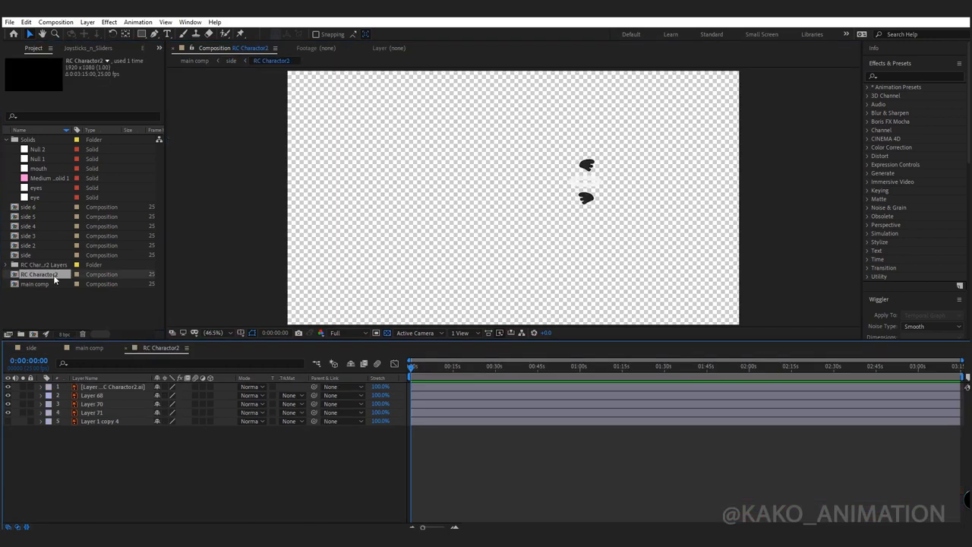
- Convert the halo .ai layer to a shape layer and parent it to Null 1
{"action": "left_click", "coordinate": [113, 387]}
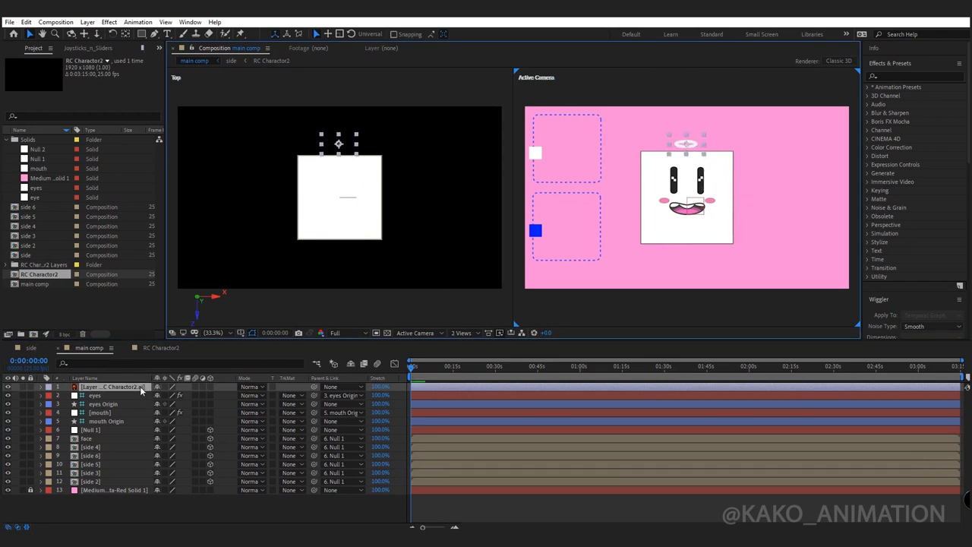
{"action": "right_click", "coordinate": [114, 387]}
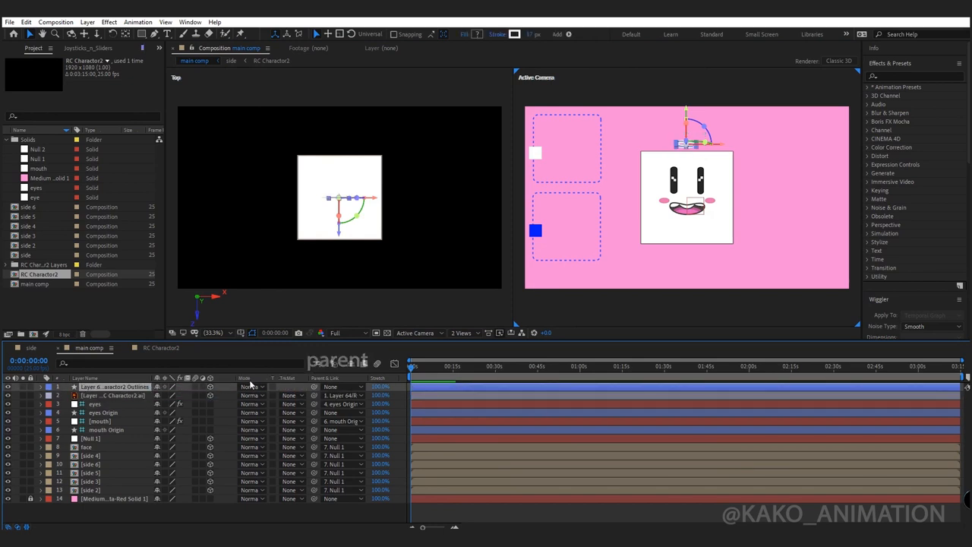
{"action": "left_click", "coordinate": [331, 386]}
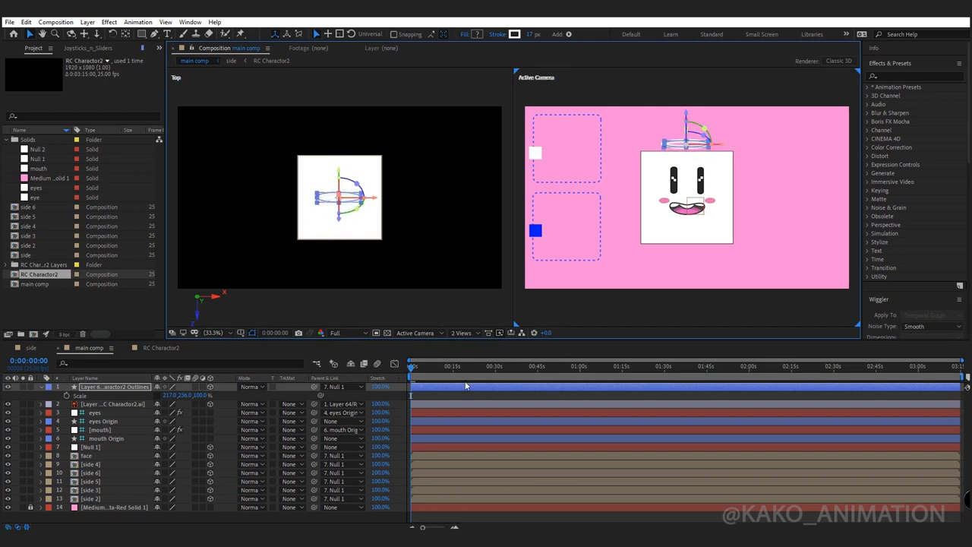
- Switch the comp renderer to CINEMA 4D and dismiss its error warning
{"action": "left_click", "coordinate": [48, 387]}
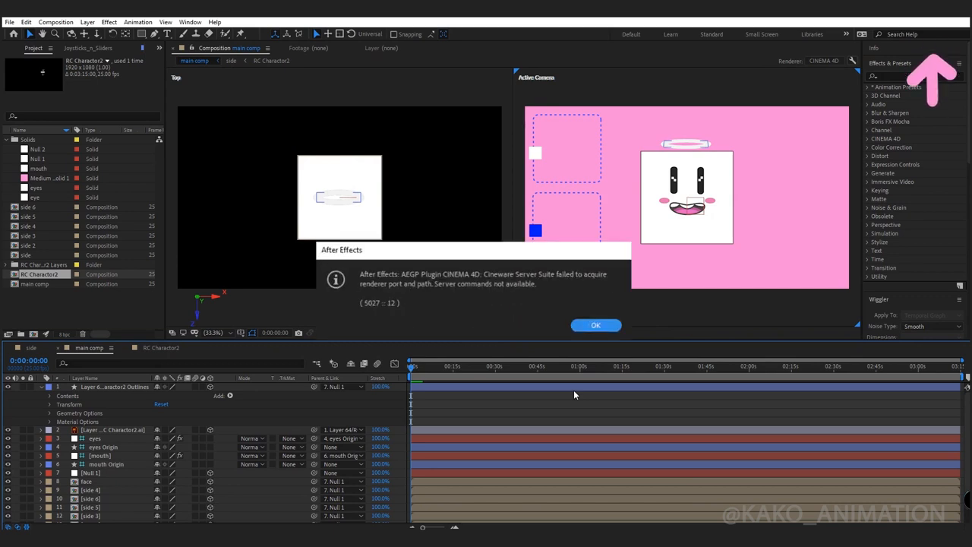
{"action": "left_click", "coordinate": [595, 325]}
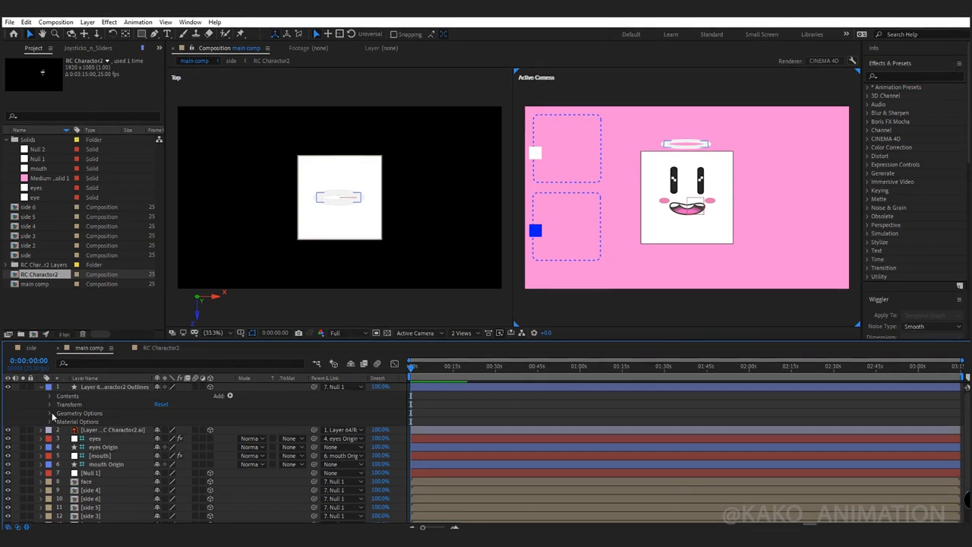
- Set the halo's Stroke 2 colour to white under Contents > Group 1
{"action": "left_click", "coordinate": [50, 413]}
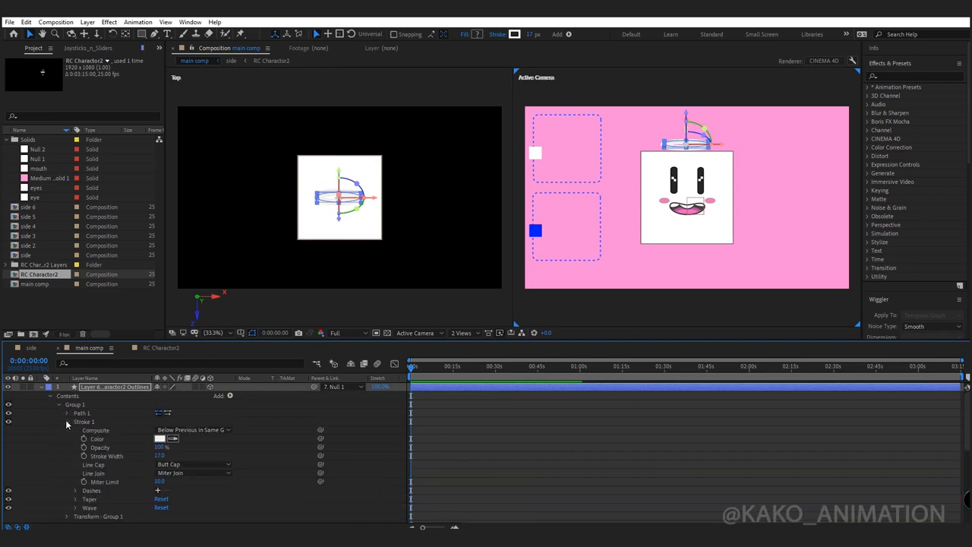
{"action": "left_click", "coordinate": [229, 395]}
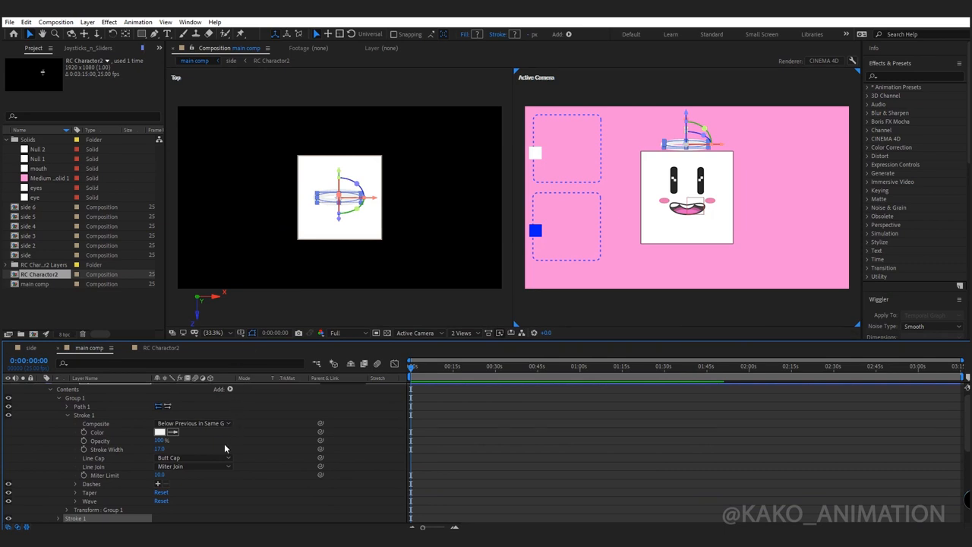
{"action": "left_click", "coordinate": [159, 432]}
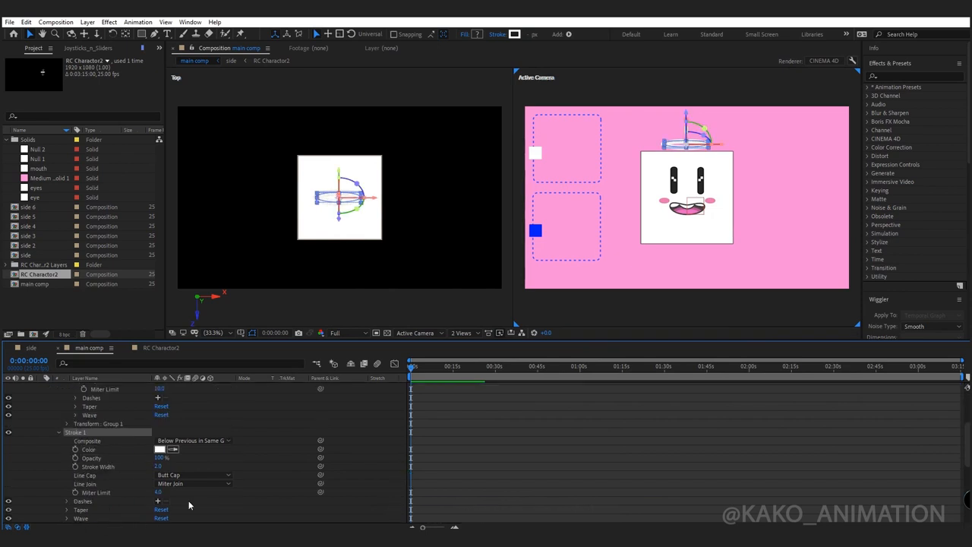
{"action": "left_click", "coordinate": [159, 450]}
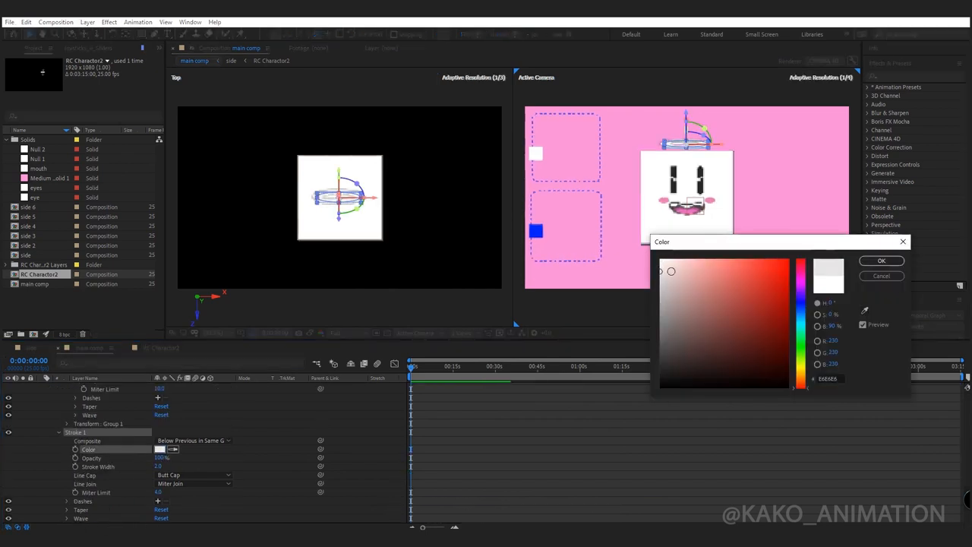
{"action": "left_click", "coordinate": [881, 261]}
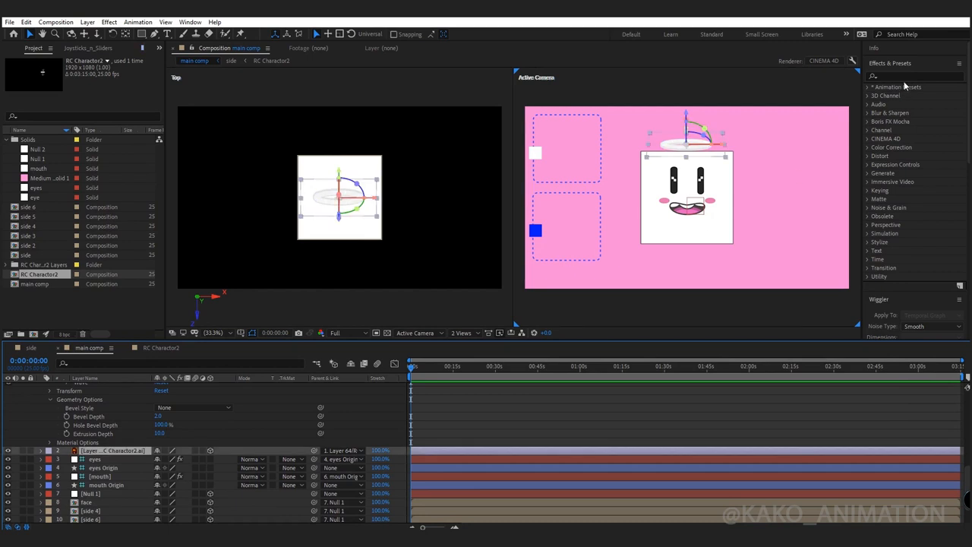
- Apply a Glow effect to the extruded halo and tilt Null 1's orientation to angle it
{"action": "type", "text": "glow"}
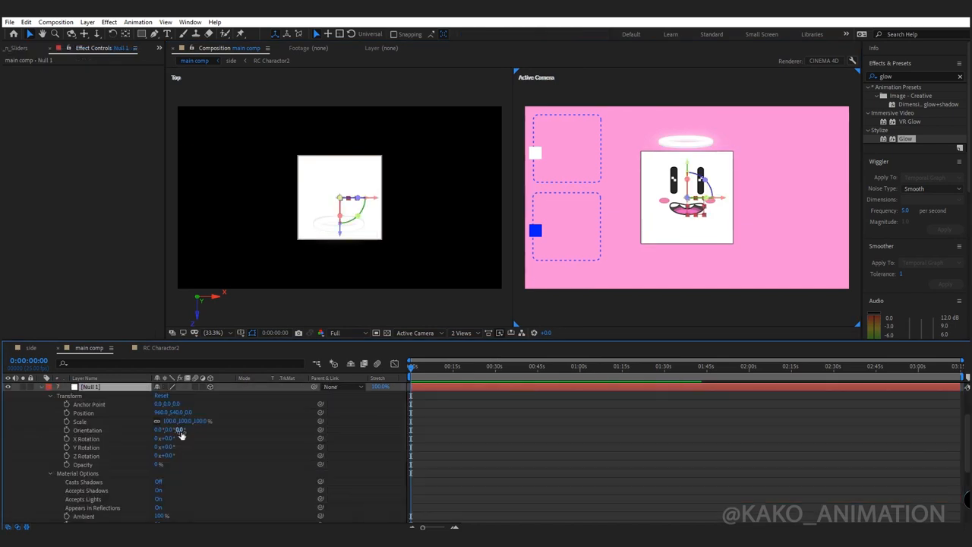
{"action": "left_click_drag", "start_coordinate": [175, 428], "coordinate": [190, 428]}
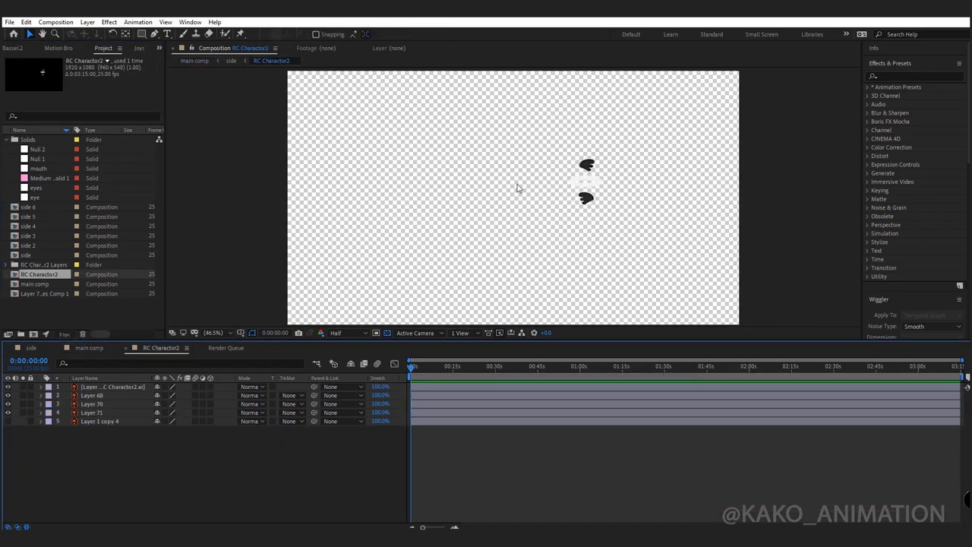
- Pre-compose the wing layer in the main comp into a new composition named 'wing' and open it
{"action": "left_click", "coordinate": [88, 347]}
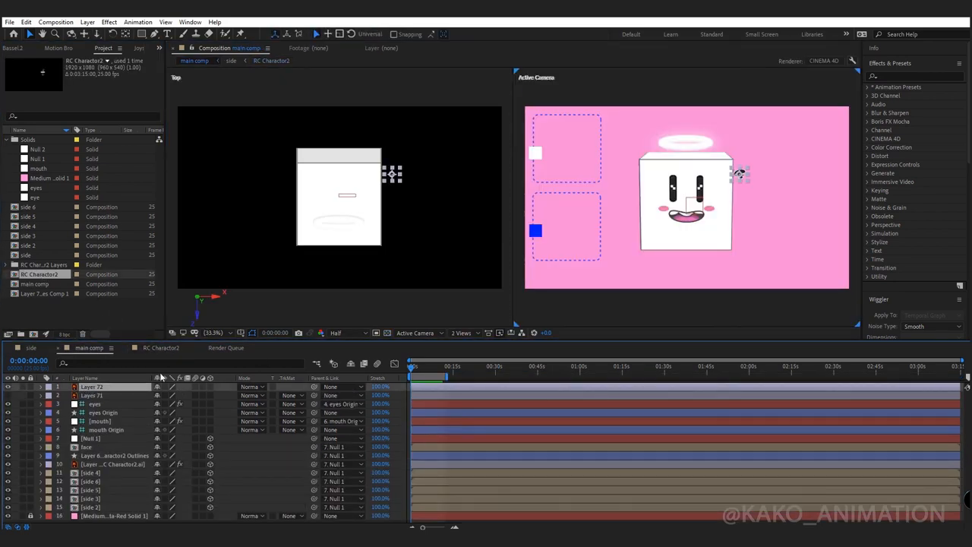
{"action": "right_click", "coordinate": [91, 388]}
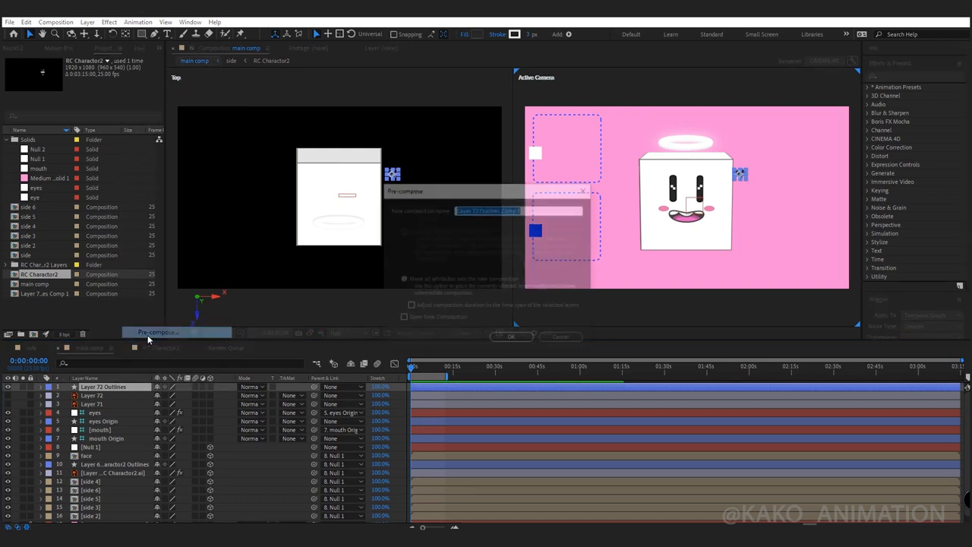
{"action": "type", "text": "wing"}
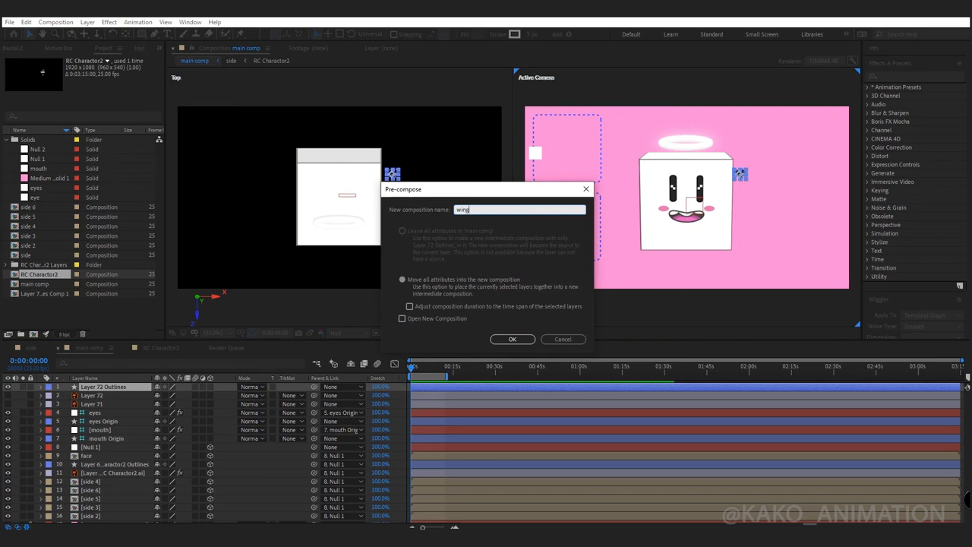
{"action": "left_click", "coordinate": [511, 338]}
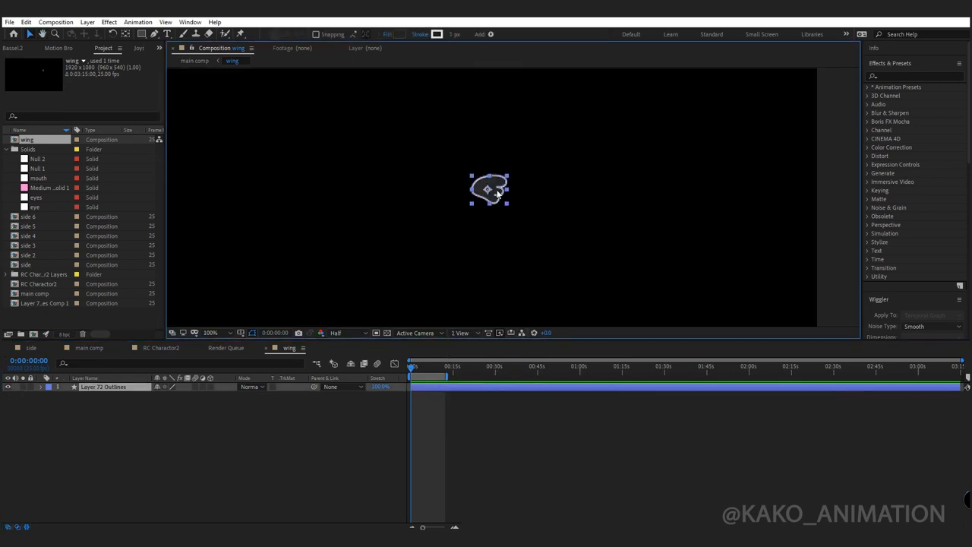
- Apply Distort > CC Bend It to the wing layer via the Effects & Presets search
{"action": "type", "text": "bend"}
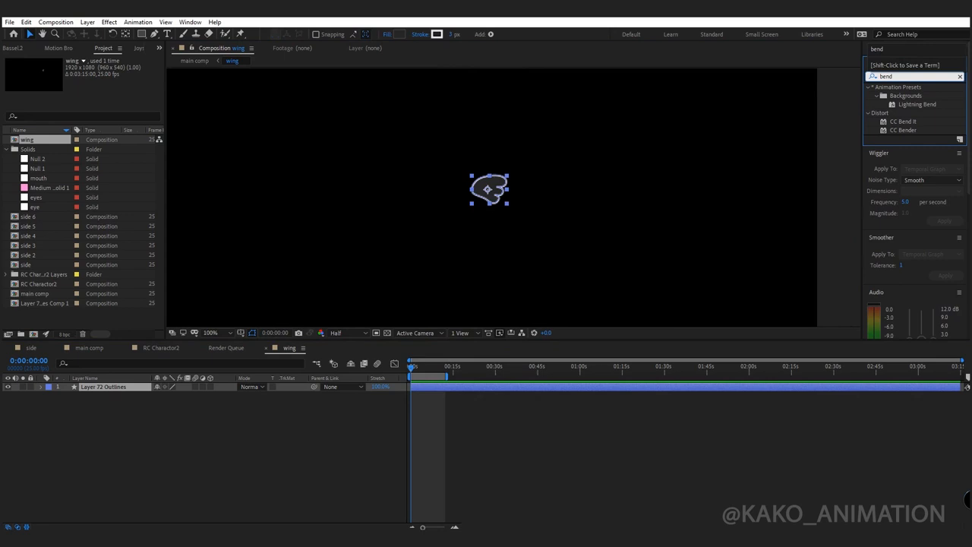
{"action": "double_click", "coordinate": [902, 121]}
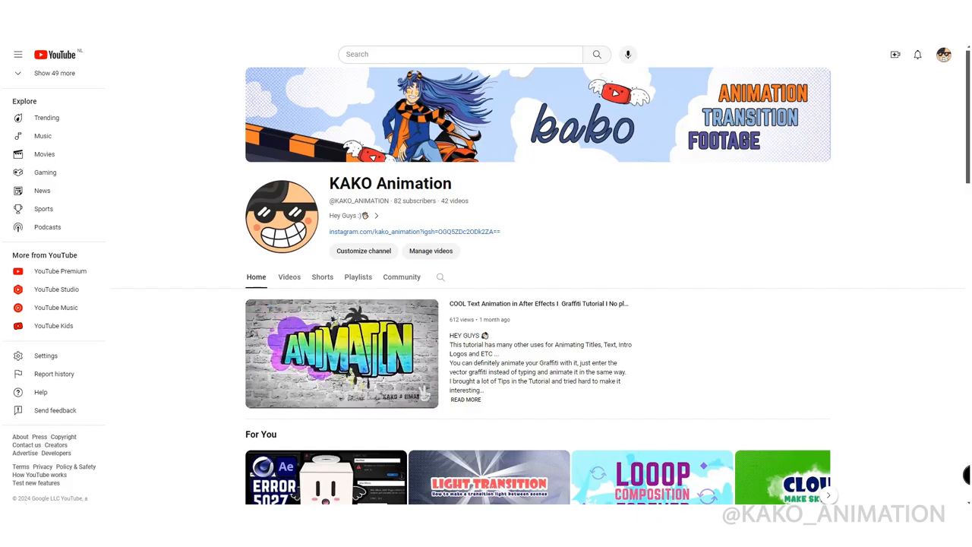
- Scroll down the channel page through its For You, Popular and Learn After Effect rows
{"action": "scroll", "scroll_direction": "down", "scroll_amount": 3}
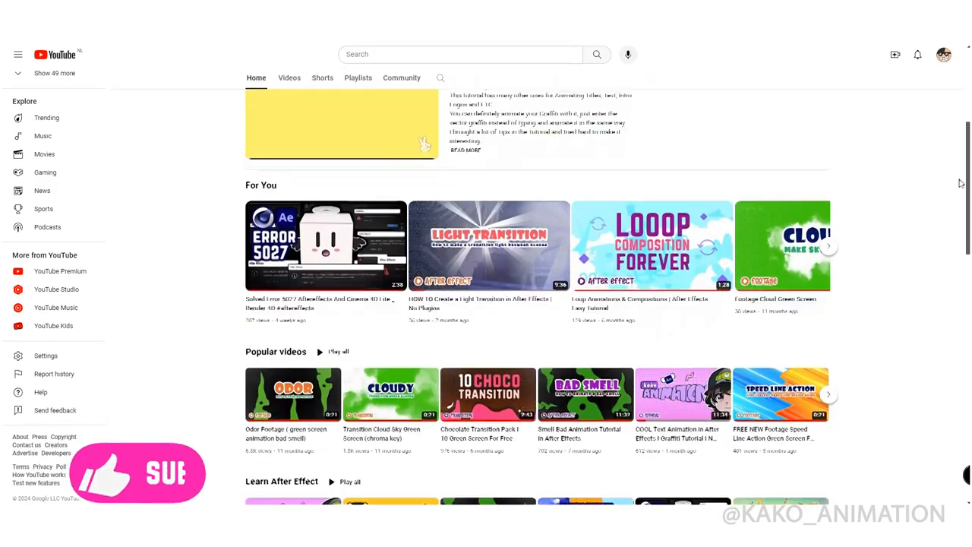
{"action": "scroll", "scroll_direction": "down", "scroll_amount": 3}
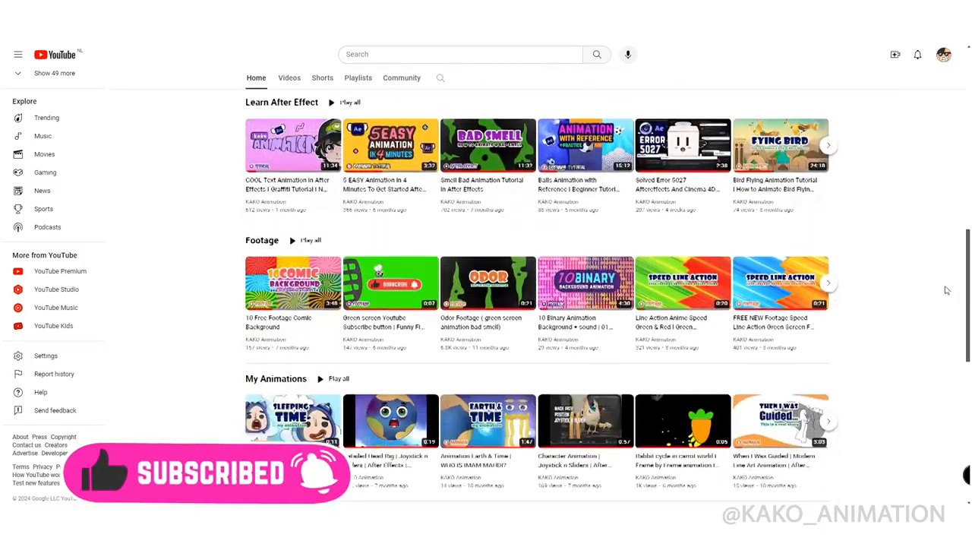